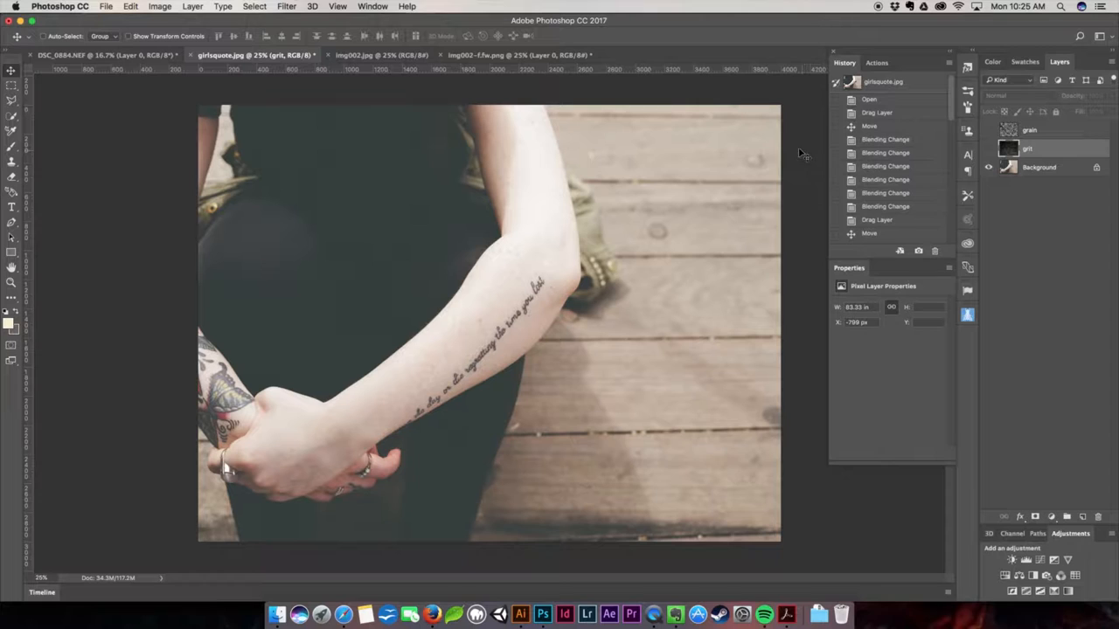
- Switch to Illustrator to show the Jameson Outfitters badge document, grit-invert1.ai
left_click(520, 615)
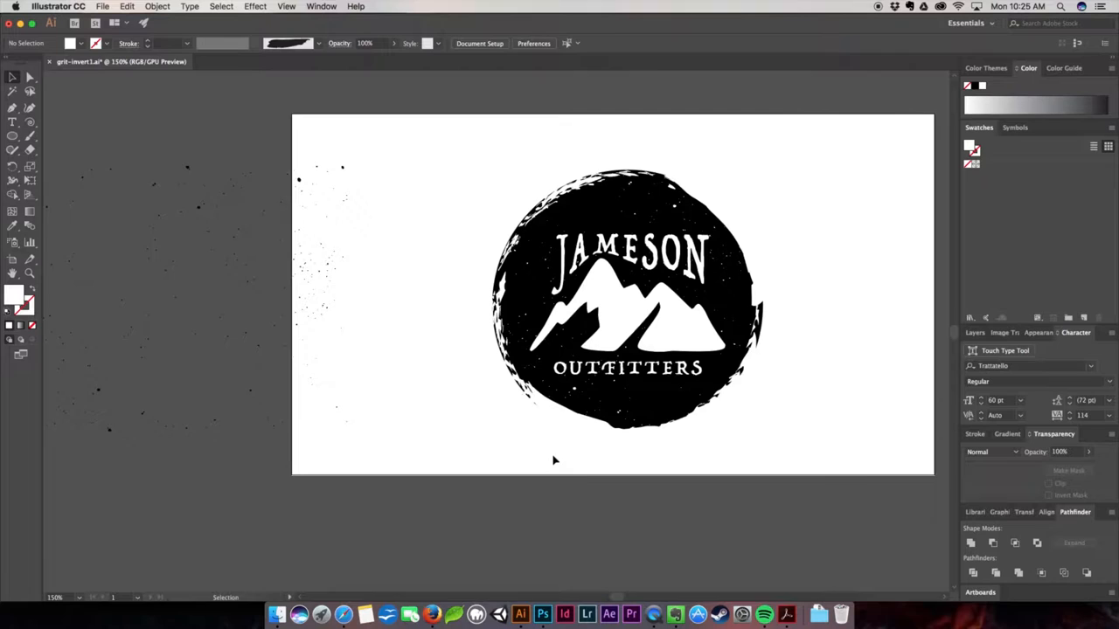
- Return to Photoshop to view DSC_0884.NEF, then girlsquote.jpg with its grit layer
left_click(542, 615)
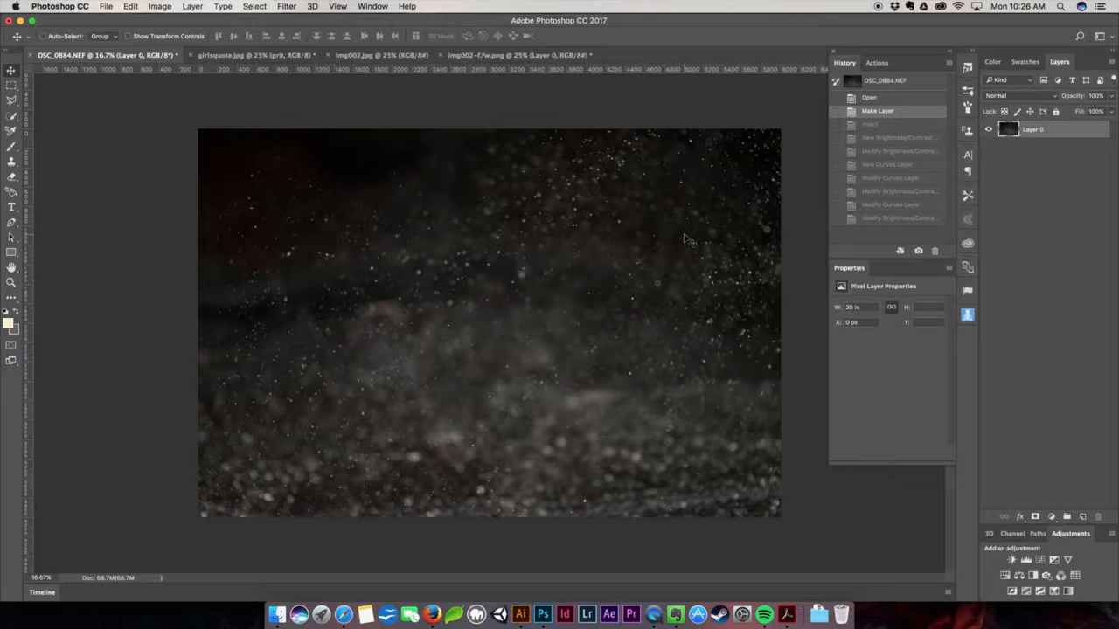
mouse_move(743, 276)
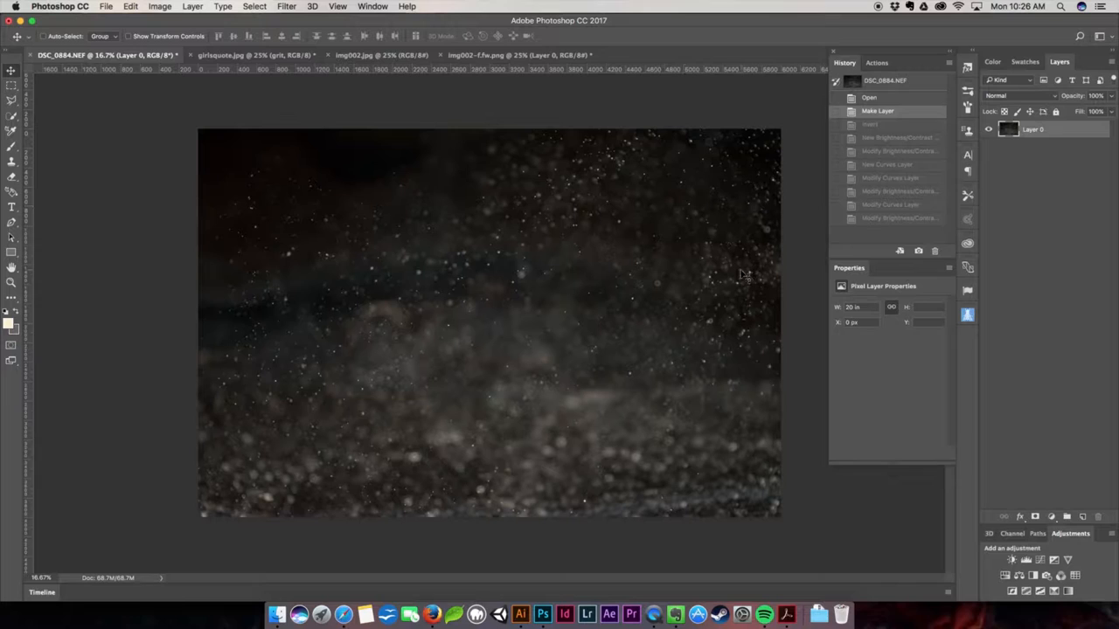
mouse_move(498, 232)
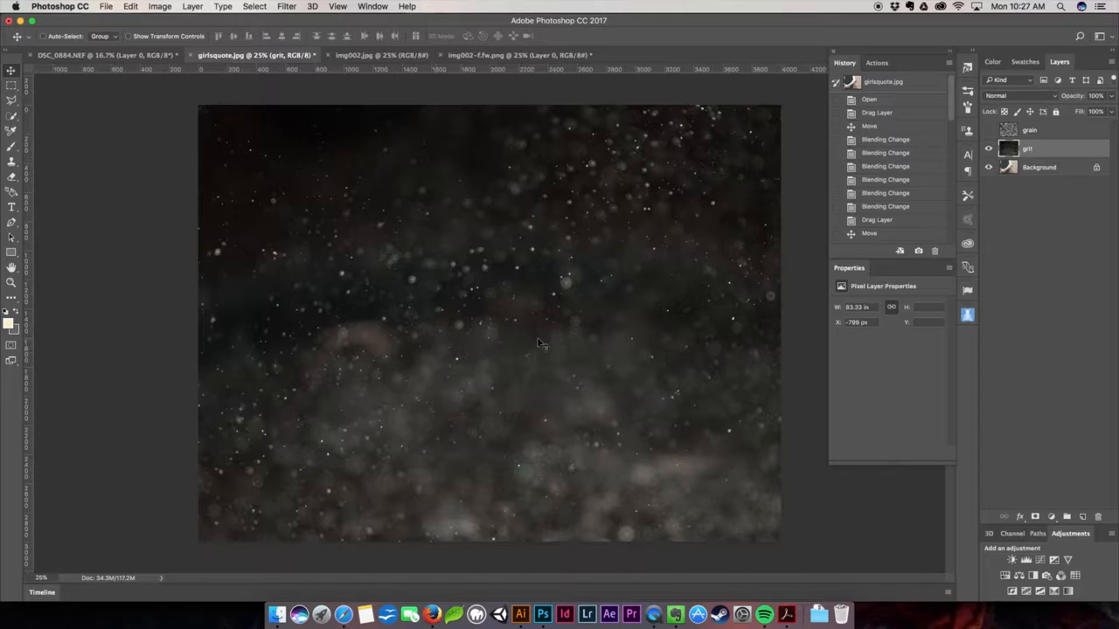
- Try Screen and Darken on the grit layer, settling on Color Burn at 81% opacity
left_click(1010, 95)
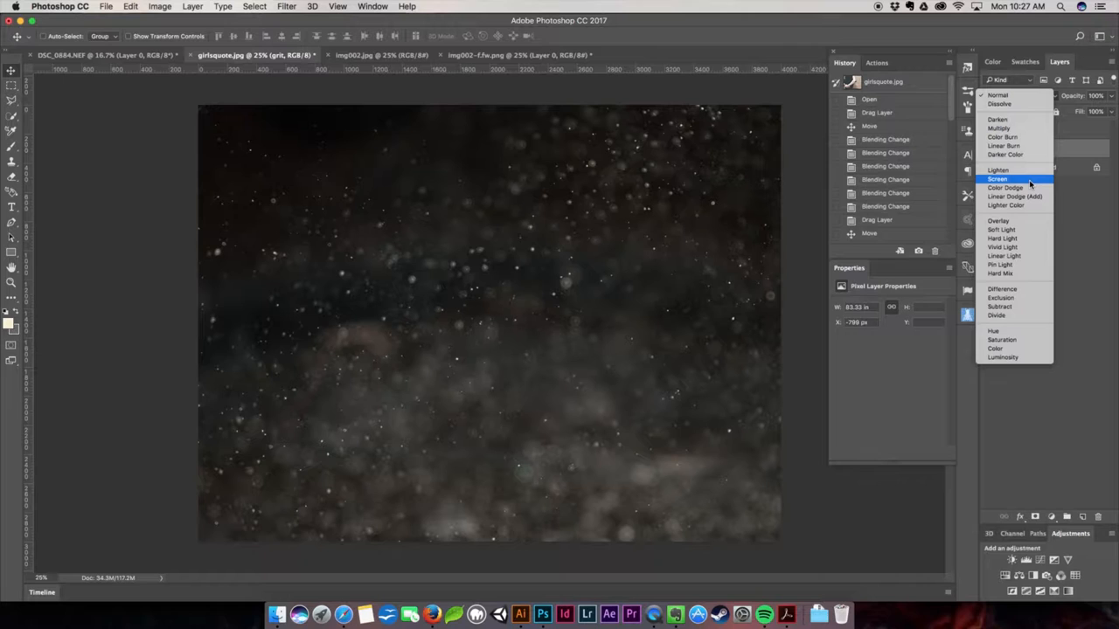
left_click(996, 179)
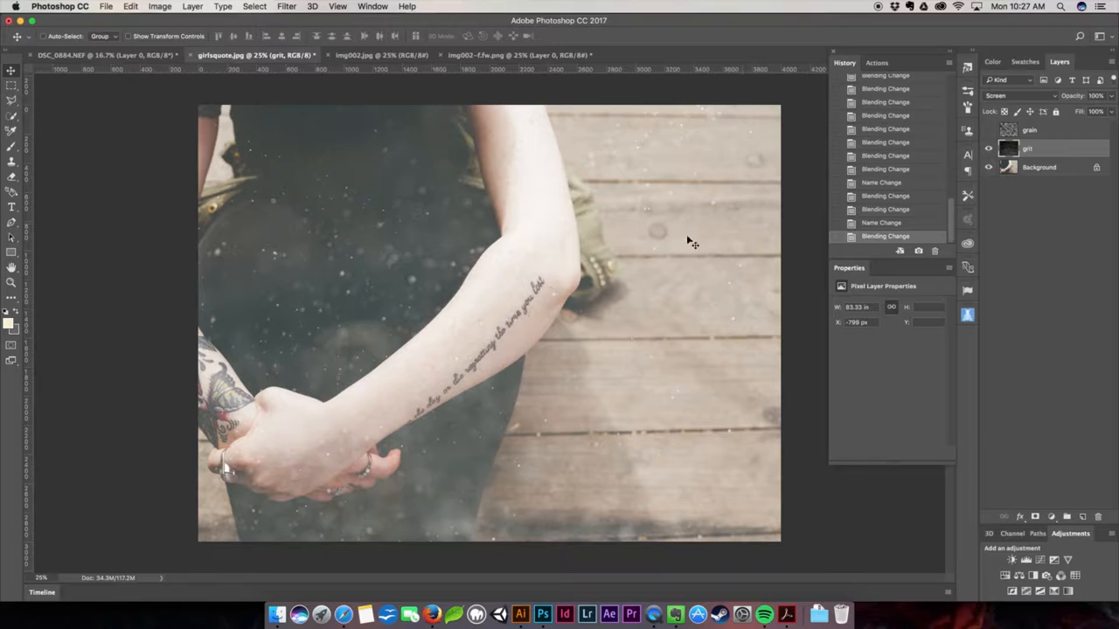
mouse_move(682, 252)
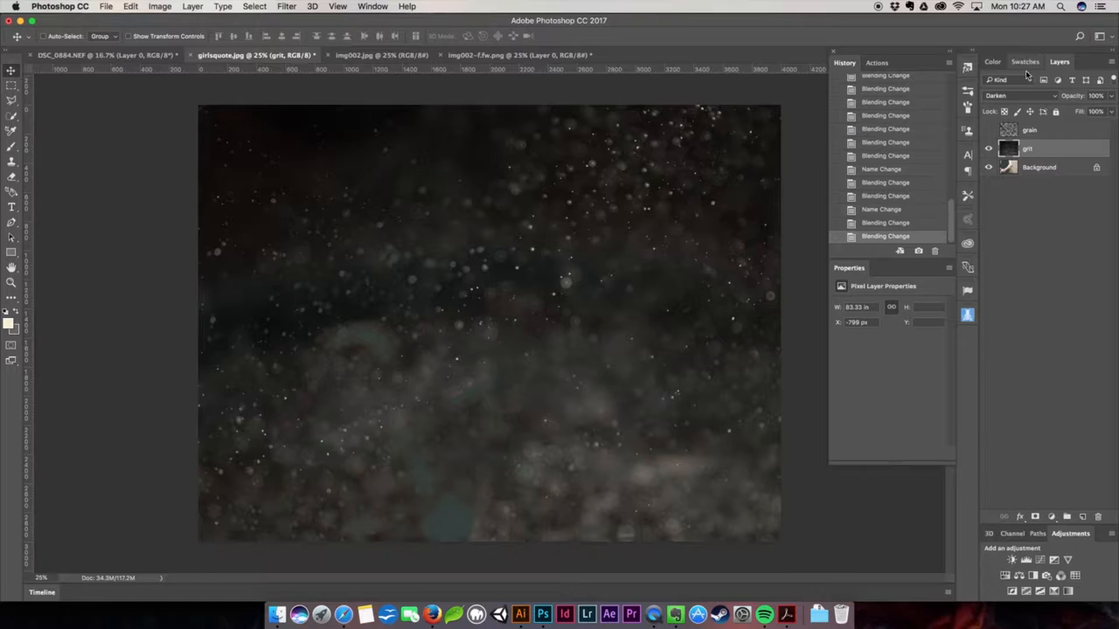
left_click(1019, 95)
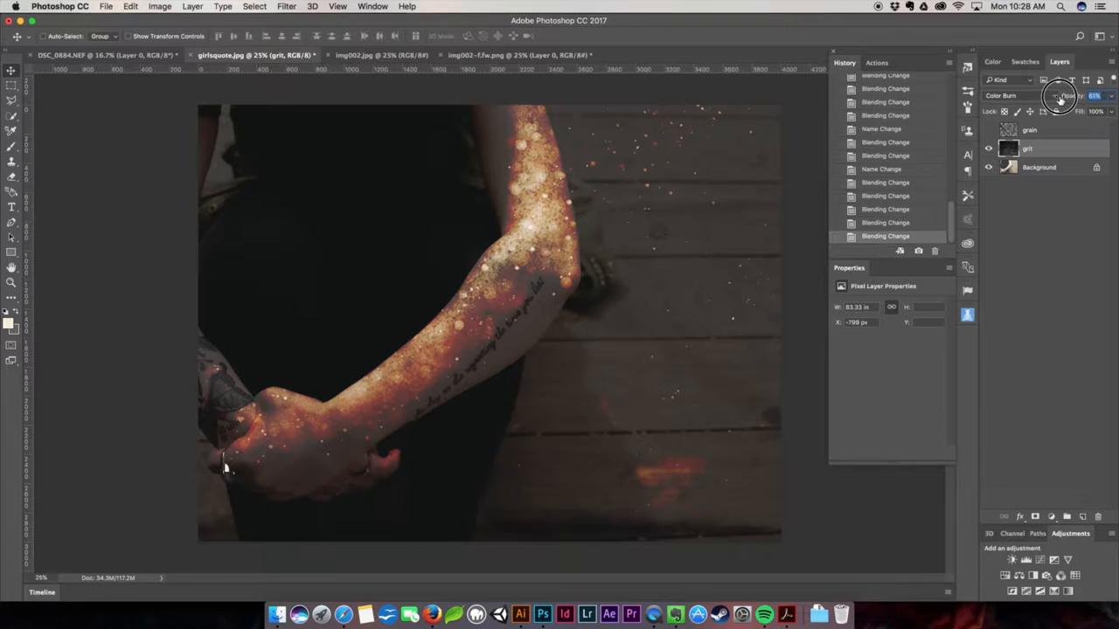
- Reset grit opacity to 100%, try Lighten, and blend it in Color Dodge
left_click(1057, 96)
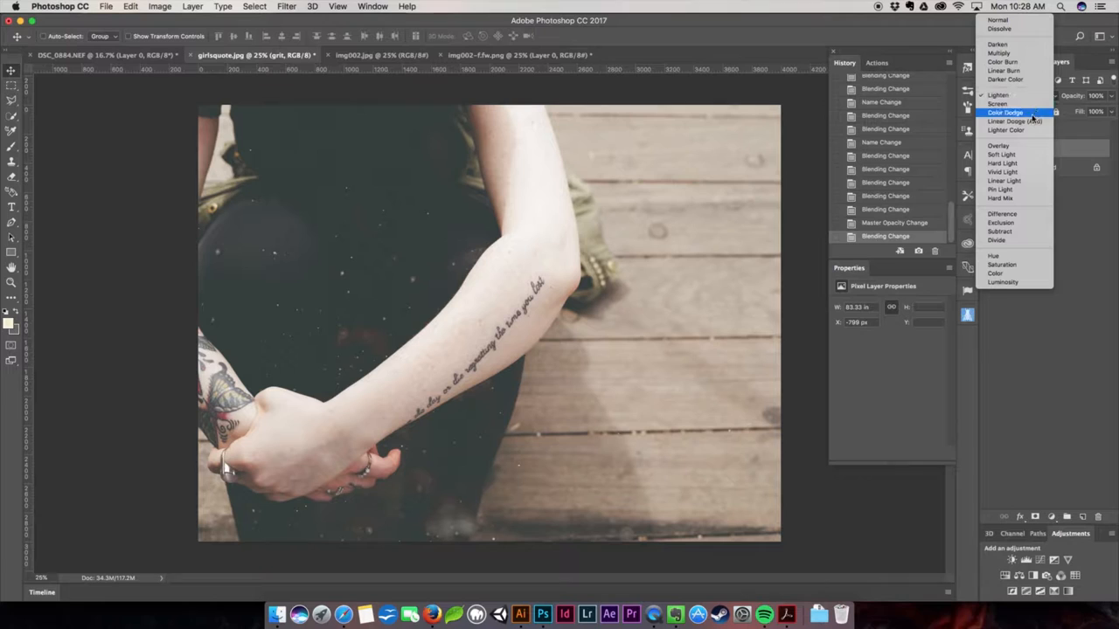
left_click(1006, 112)
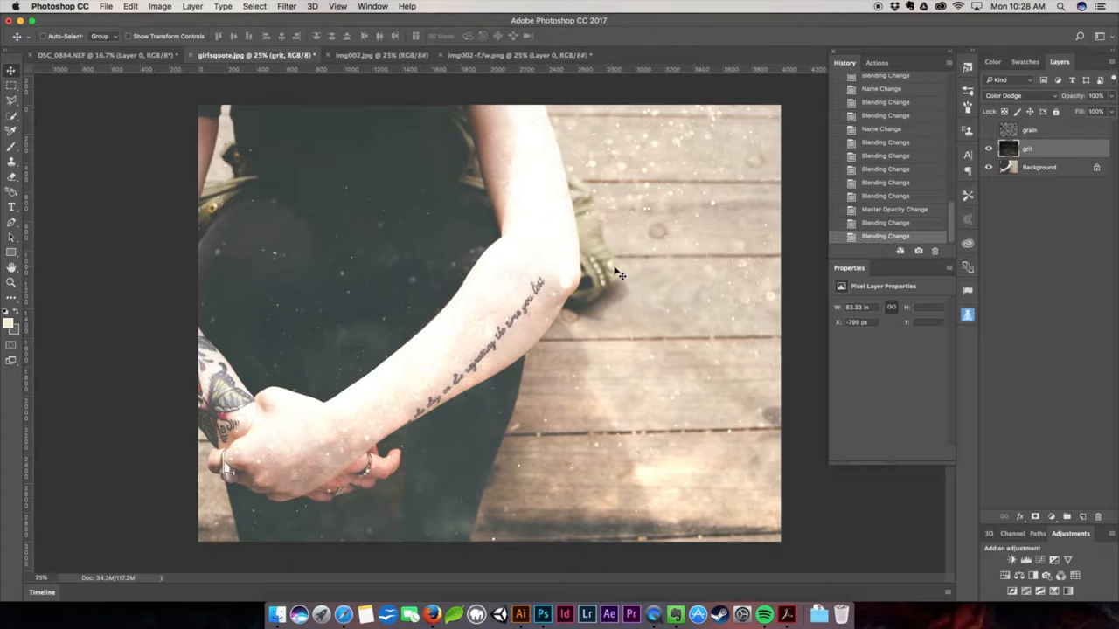
mouse_move(618, 268)
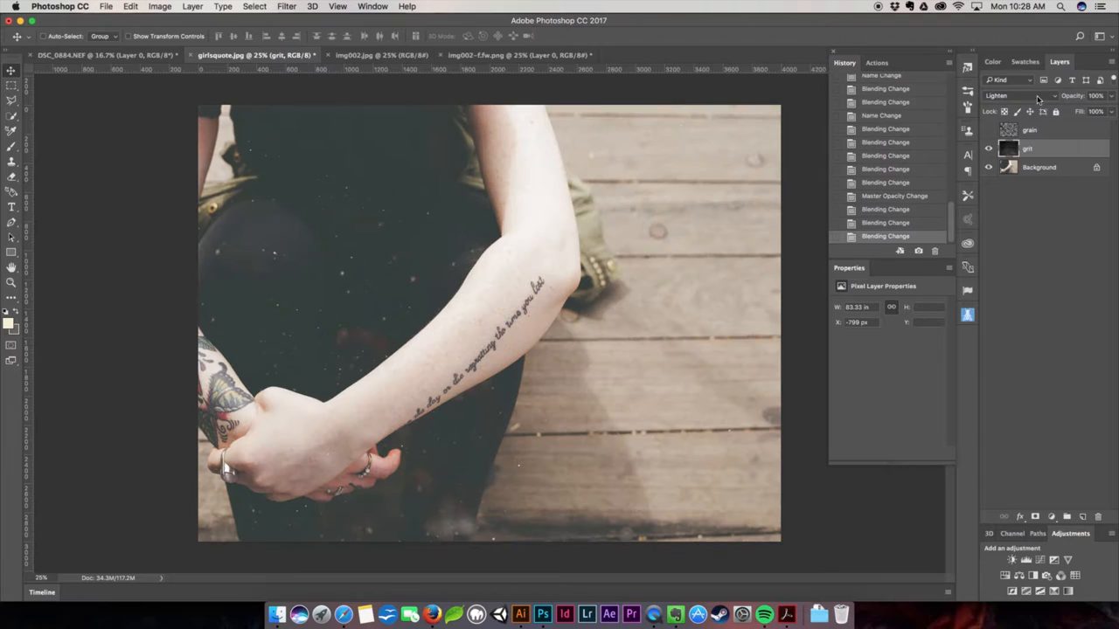
left_click(1010, 95)
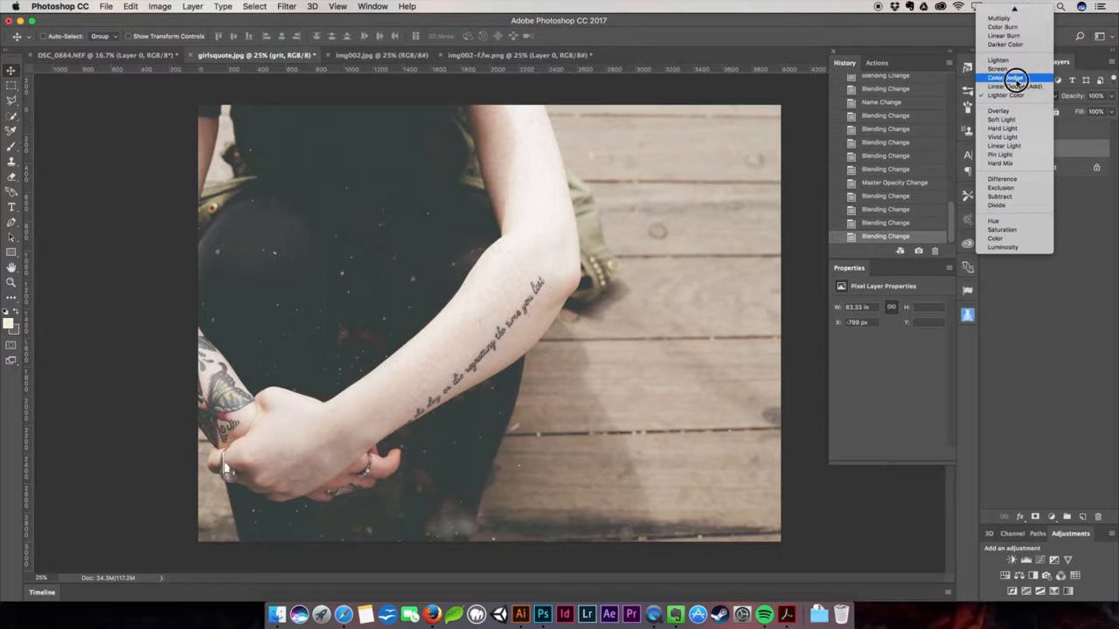
left_click(1006, 78)
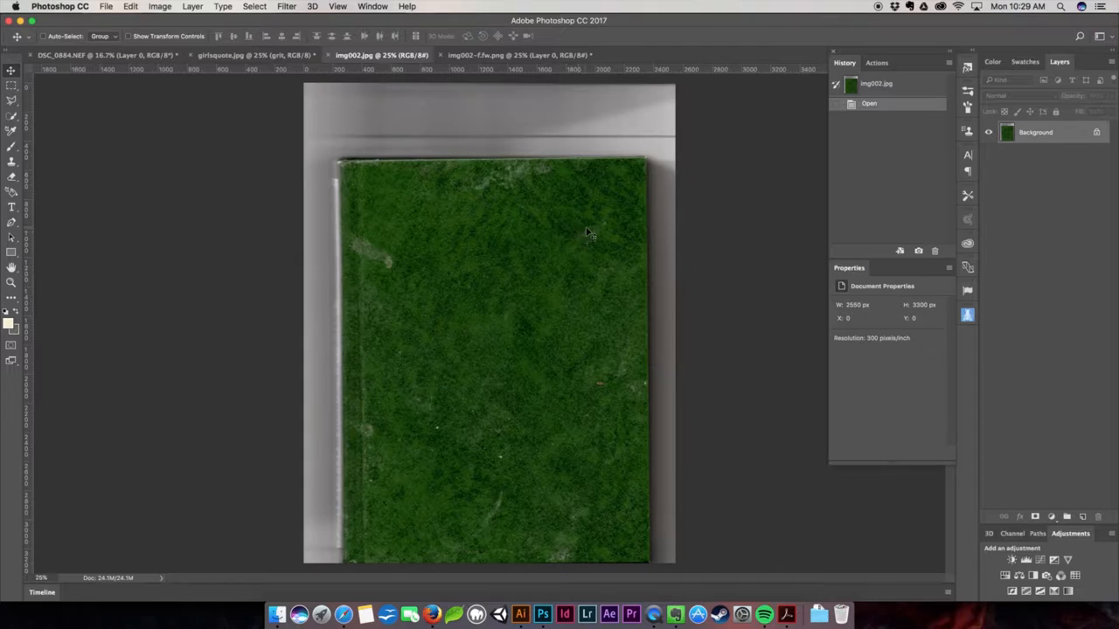
mouse_move(595, 199)
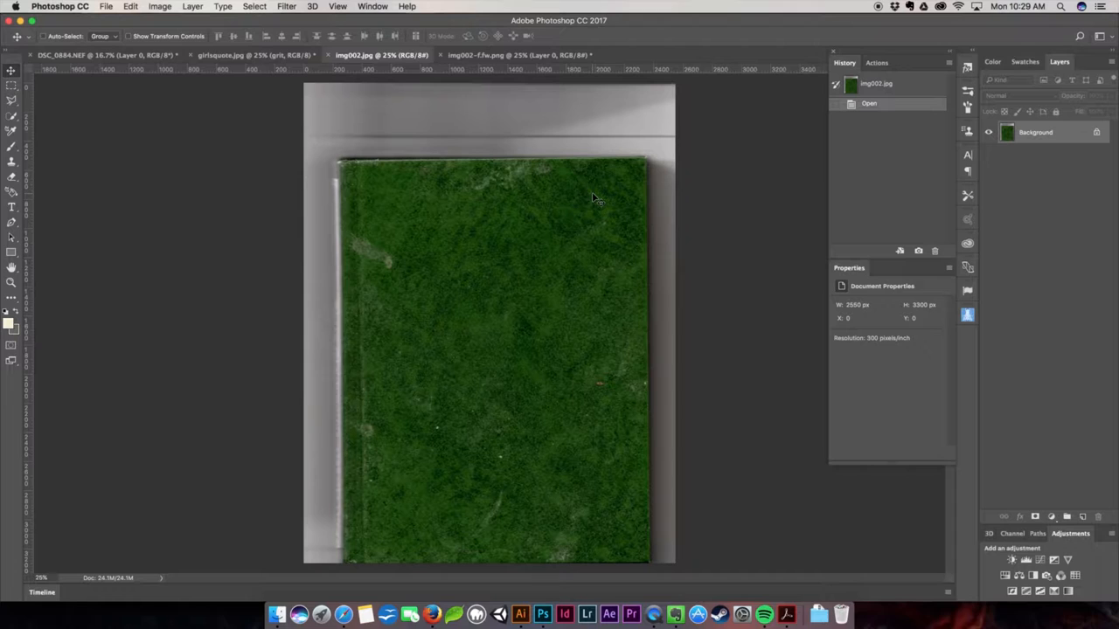
mouse_move(488, 298)
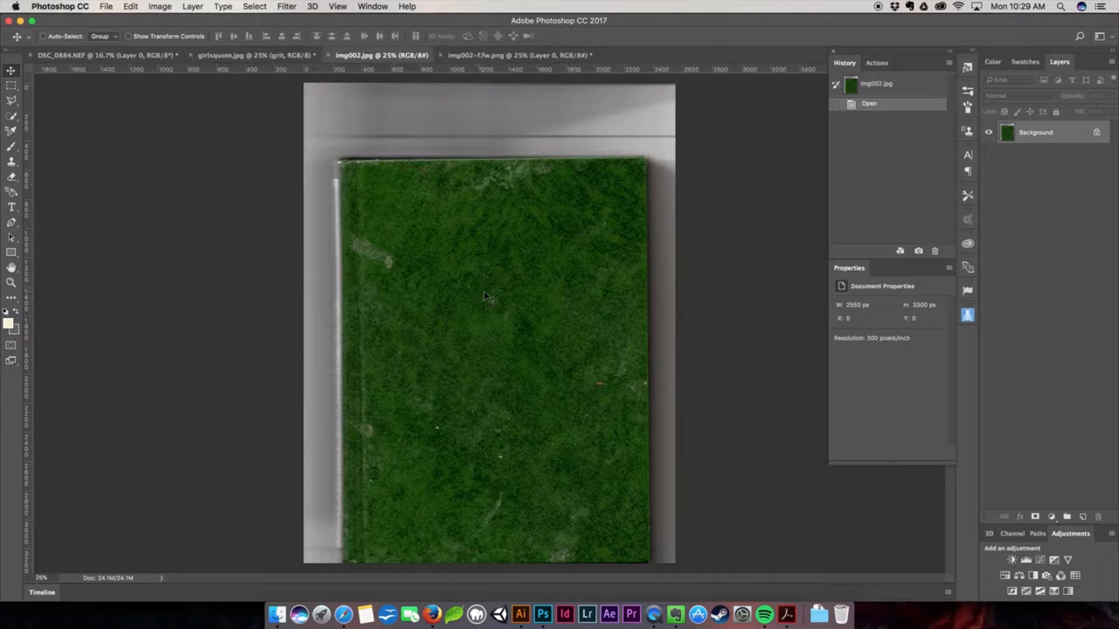
mouse_move(498, 55)
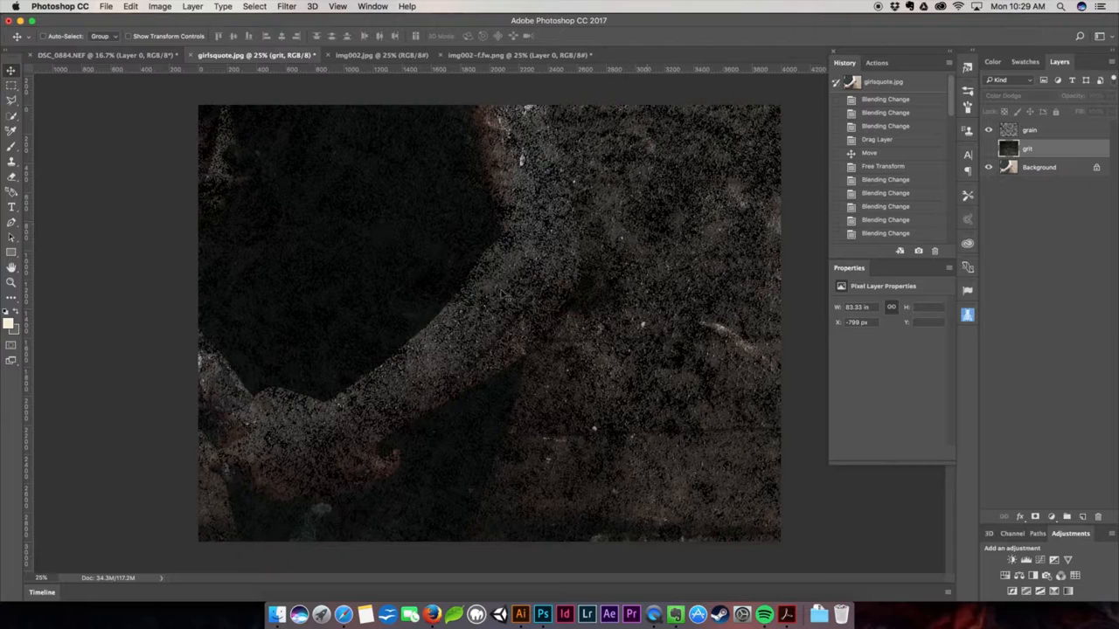
- Try Multiply and Soft Light on the grain layer, set Overlay, then view DSC_0884
left_click(1005, 95)
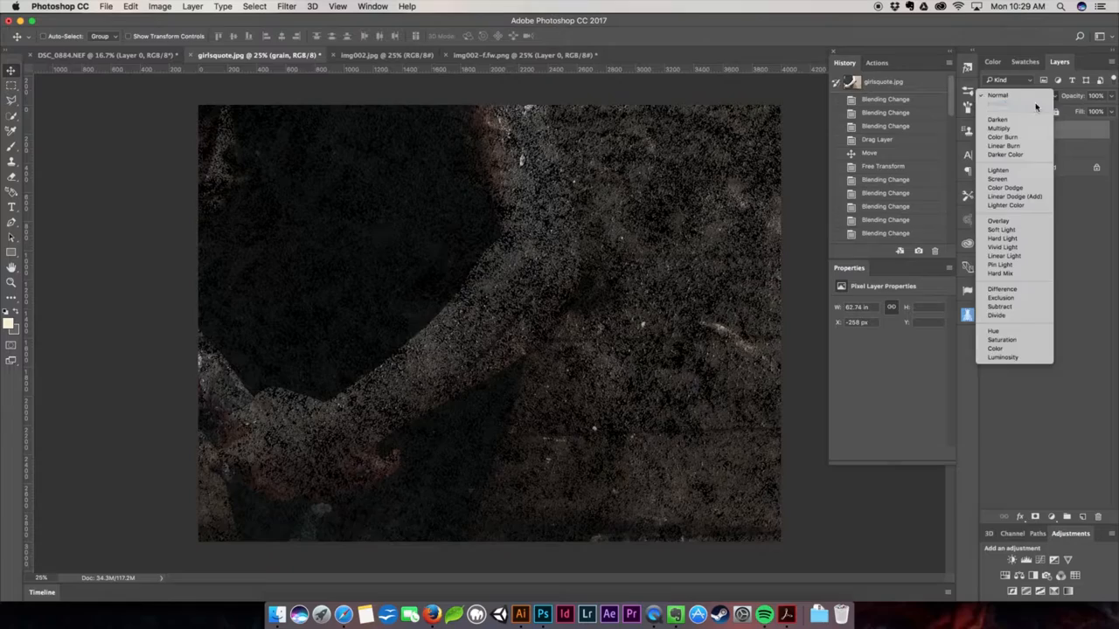
left_click(999, 128)
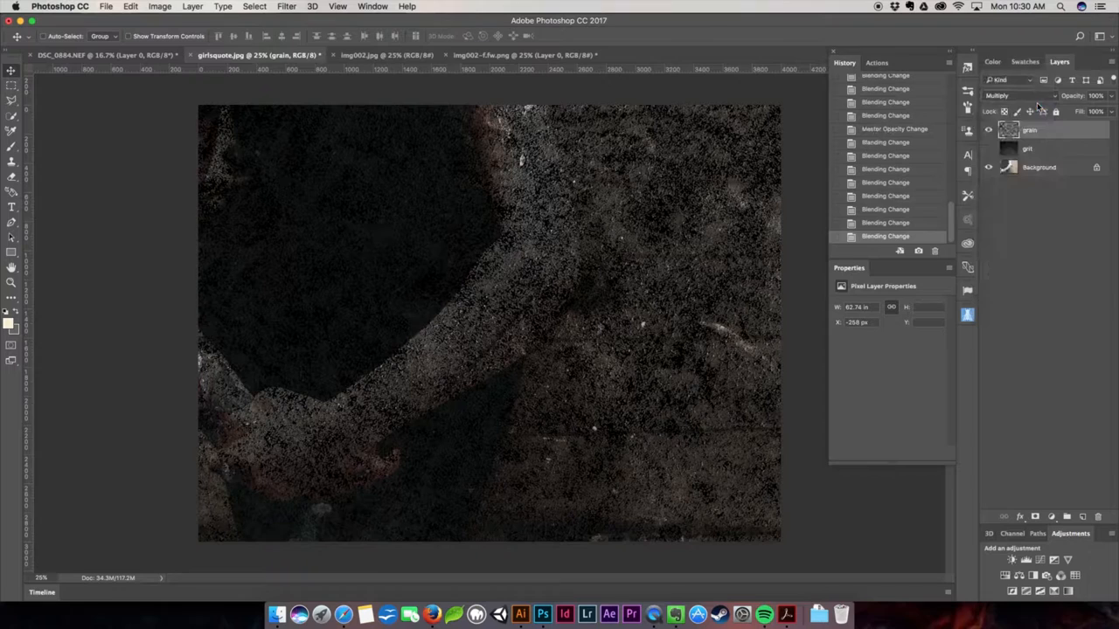
left_click(997, 95)
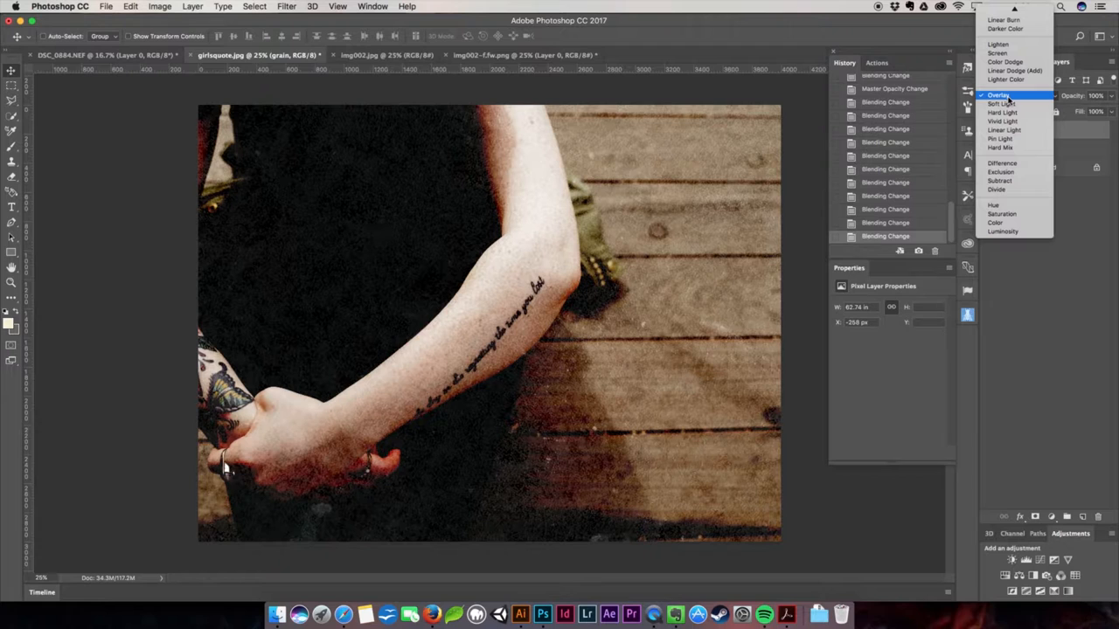
left_click(1001, 104)
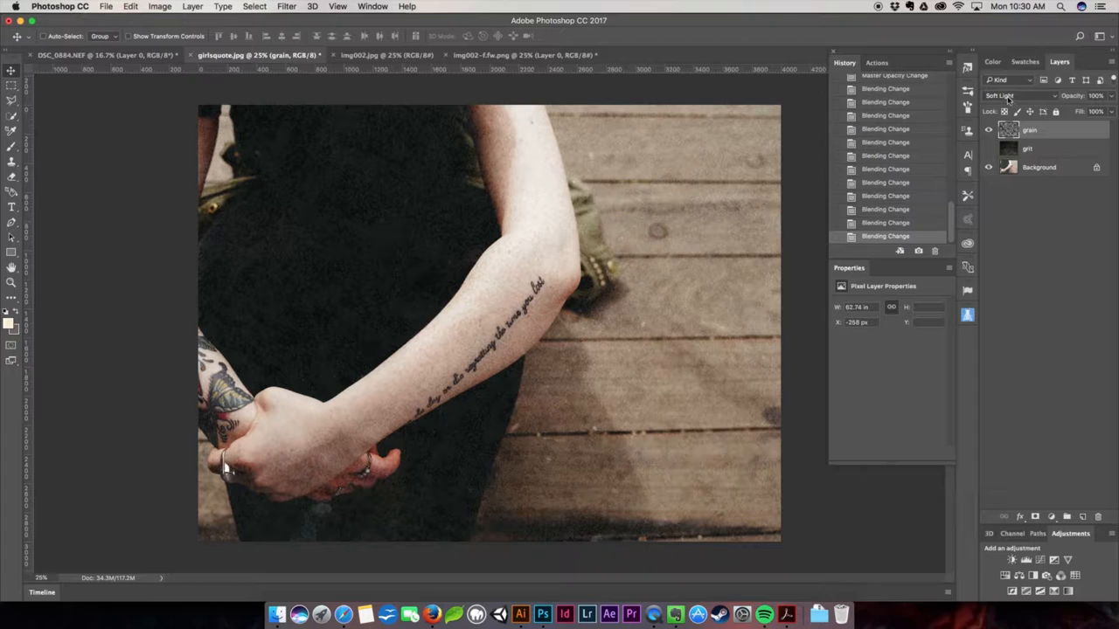
left_click(1014, 95)
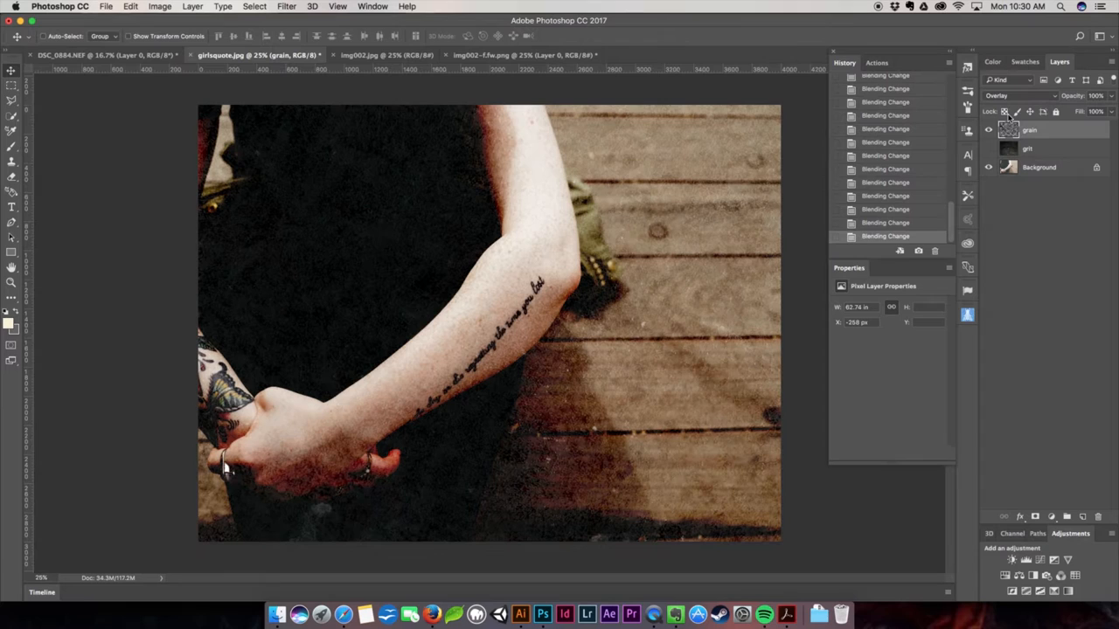
left_click(989, 148)
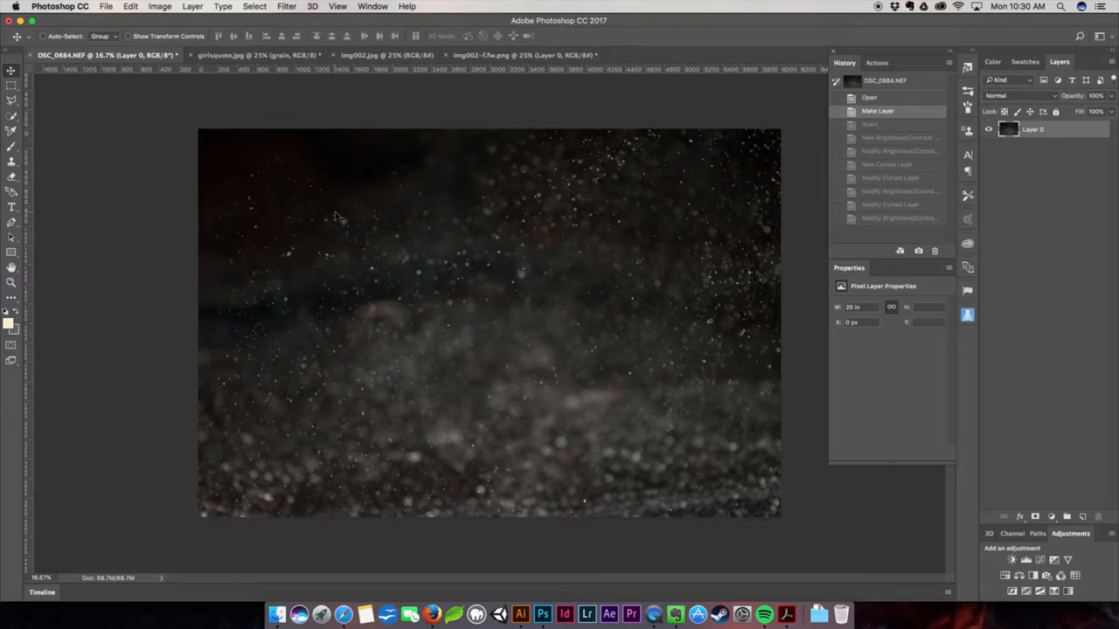
- Invert Layer 0 and add a Curves adjustment turning the dust into grey specks
left_click(160, 6)
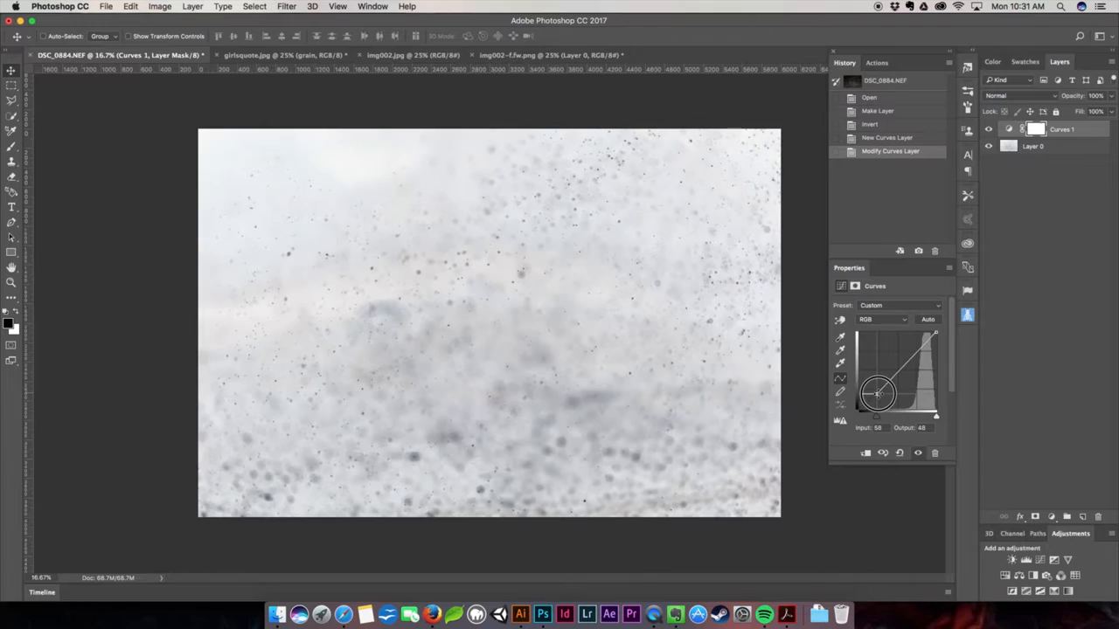
- Darken the curve and add Brightness/Contrast with brightness 105 and contrast -21
left_click_drag(879, 393, 899, 392)
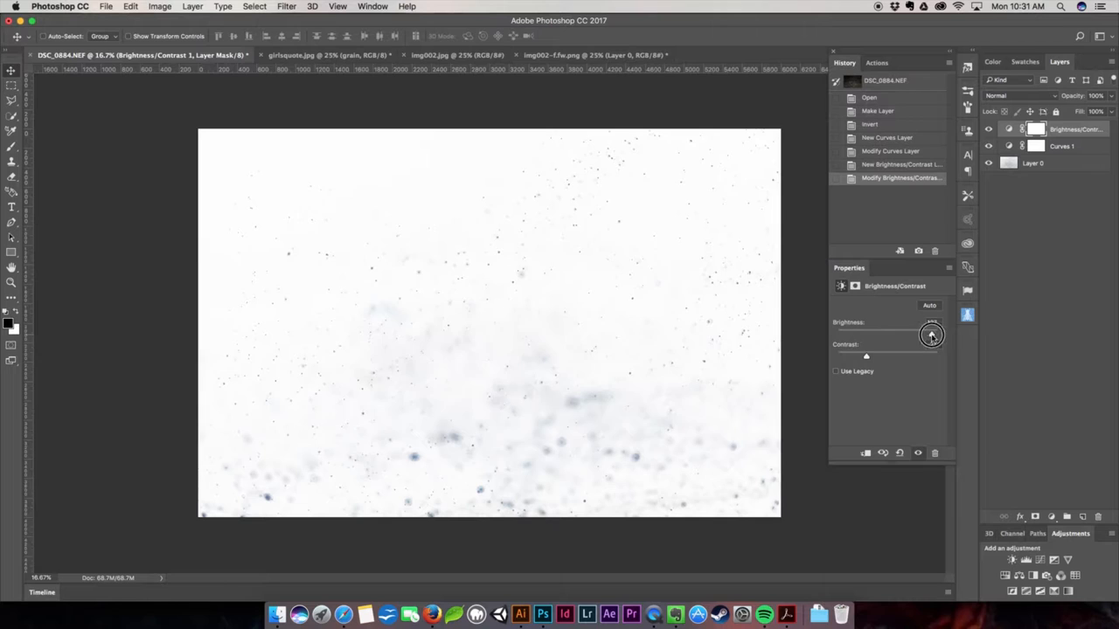
left_click_drag(931, 334, 923, 335)
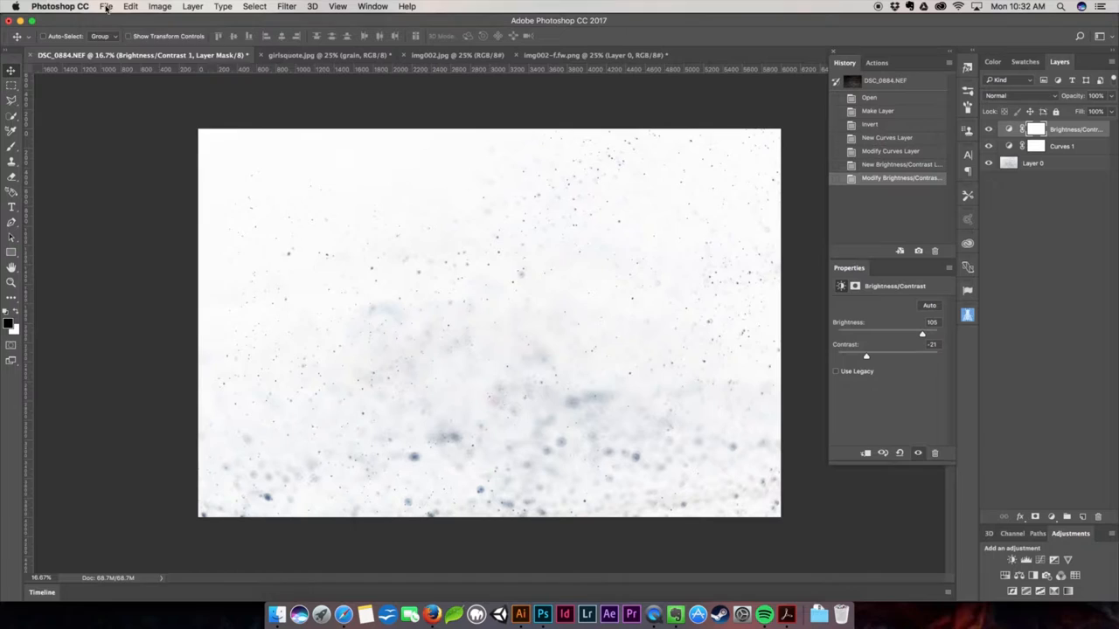
mouse_move(601, 196)
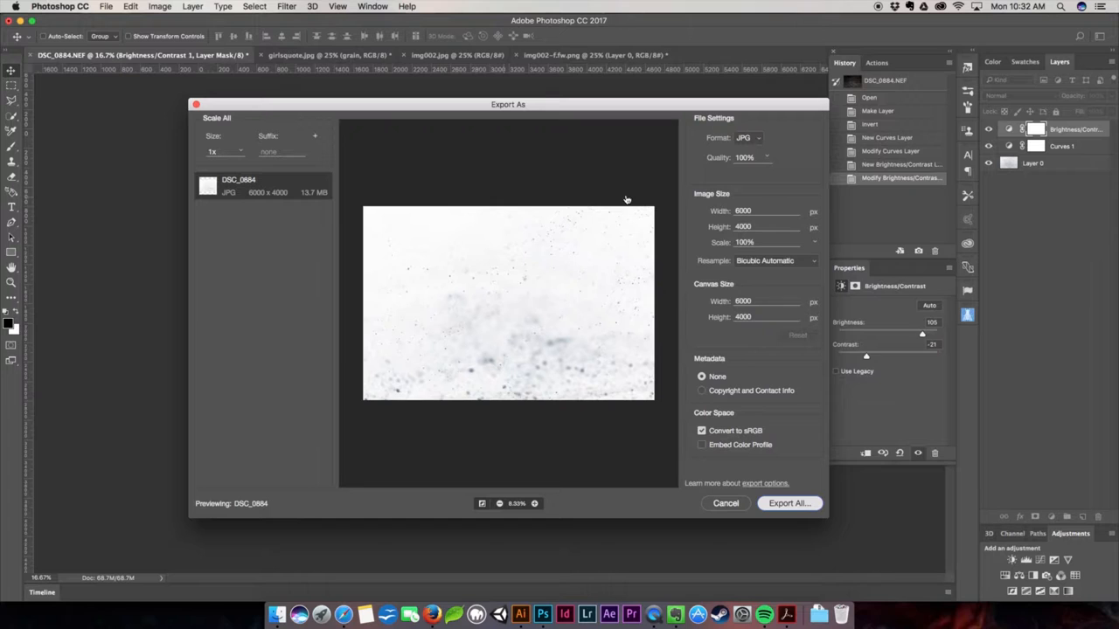
- Export the dust image as a full-size 6000 × 4000 px JPG at 100% quality
left_click(725, 503)
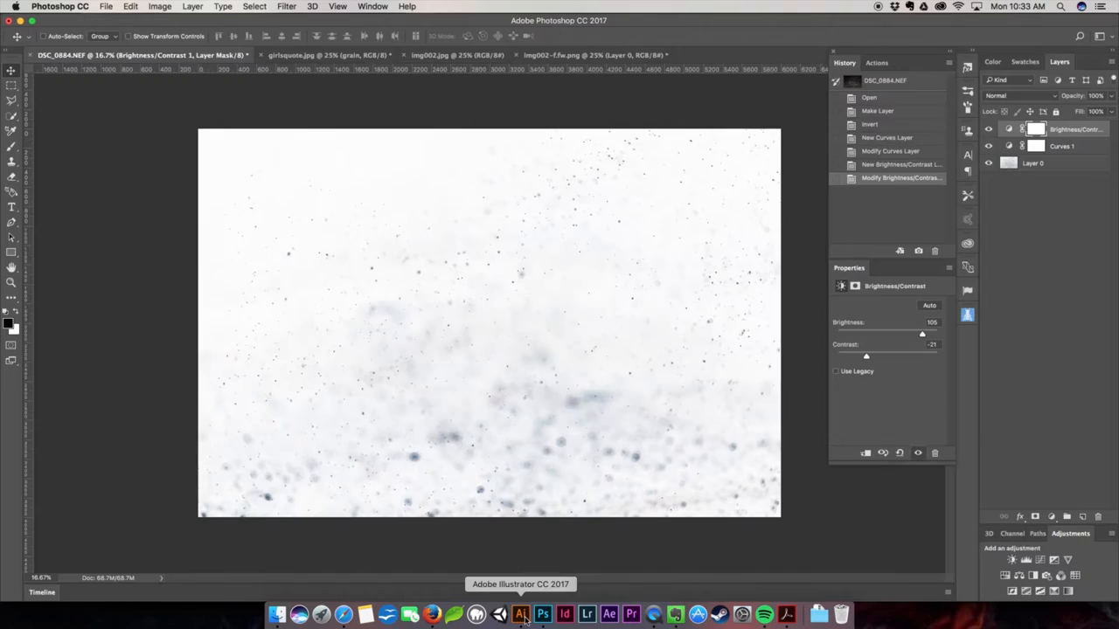
- Bring Illustrator to the front and open grit.jpg as its own document
left_click(521, 614)
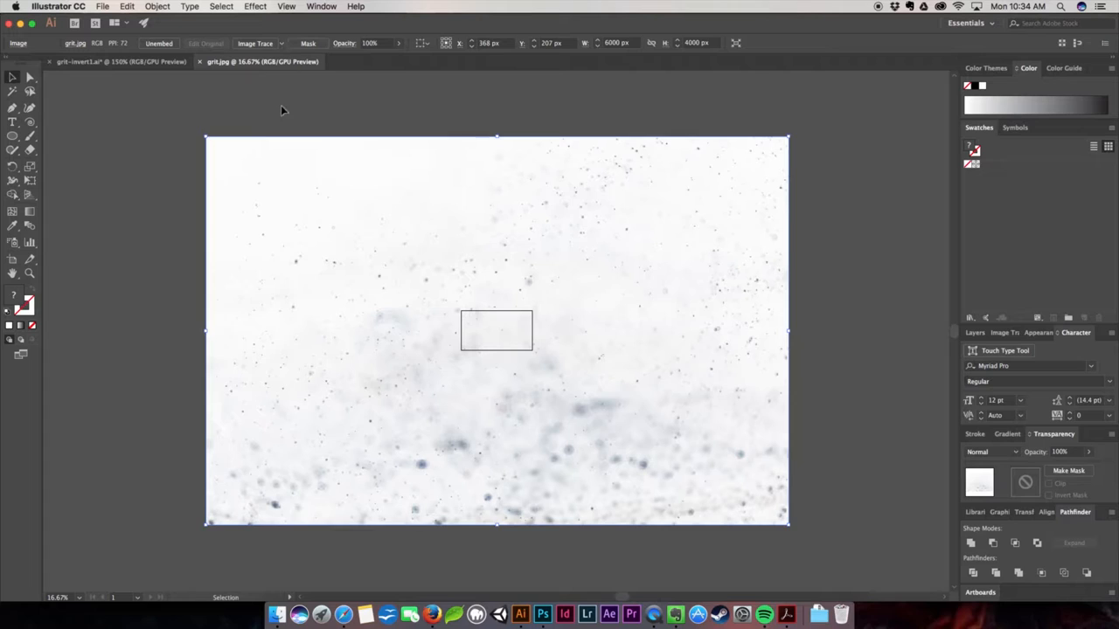
mouse_move(948, 415)
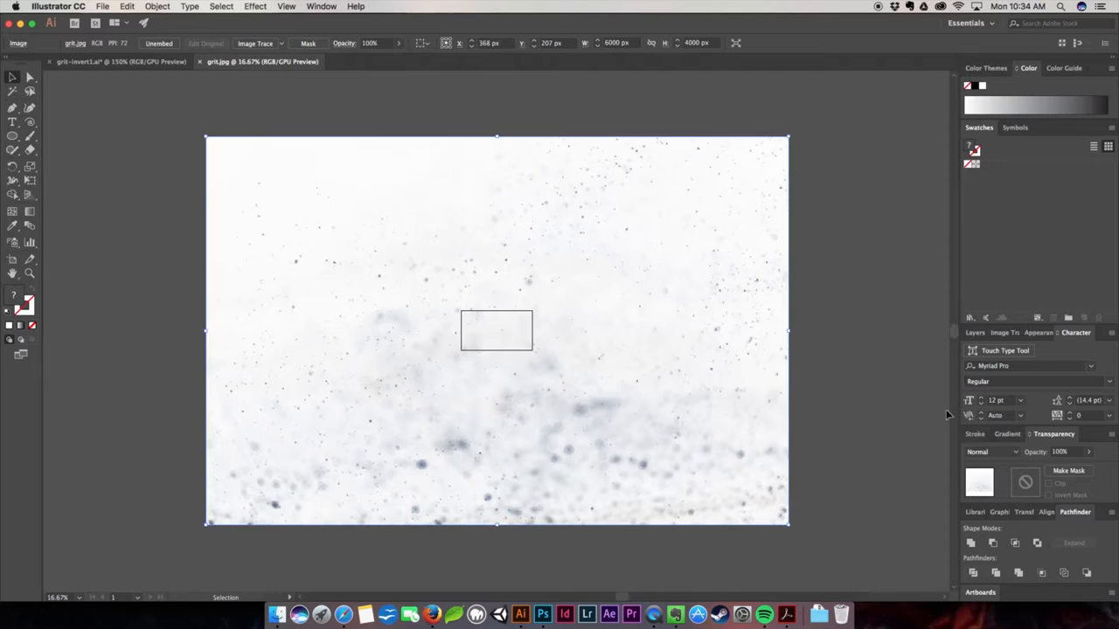
left_click(321, 6)
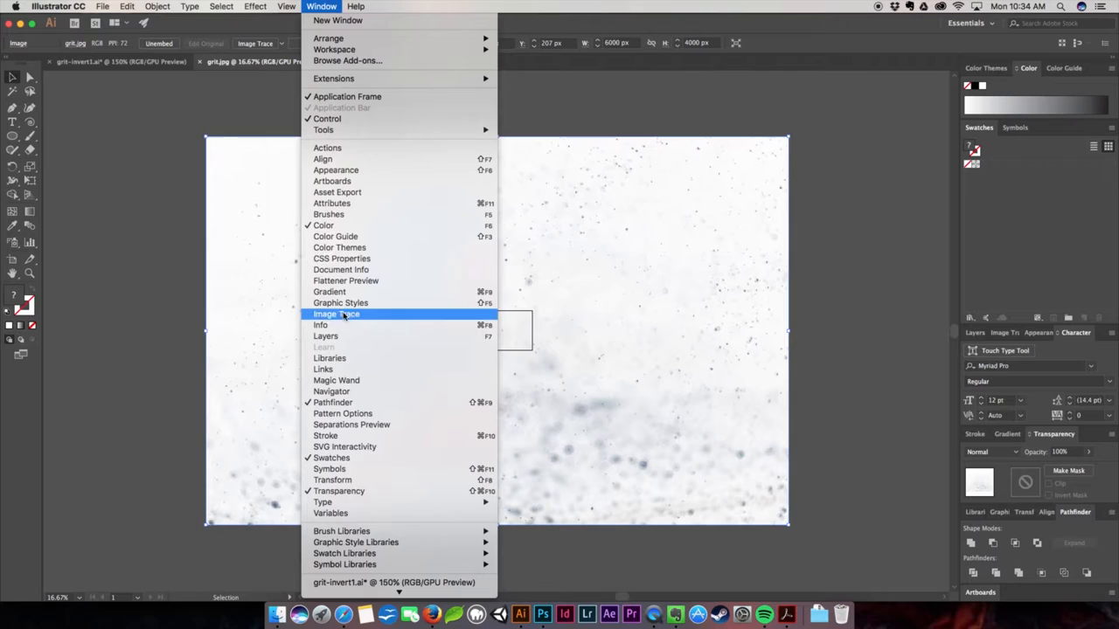
- Trace grit.jpg into sparse black specks using the Black and White Logo preset
left_click(336, 314)
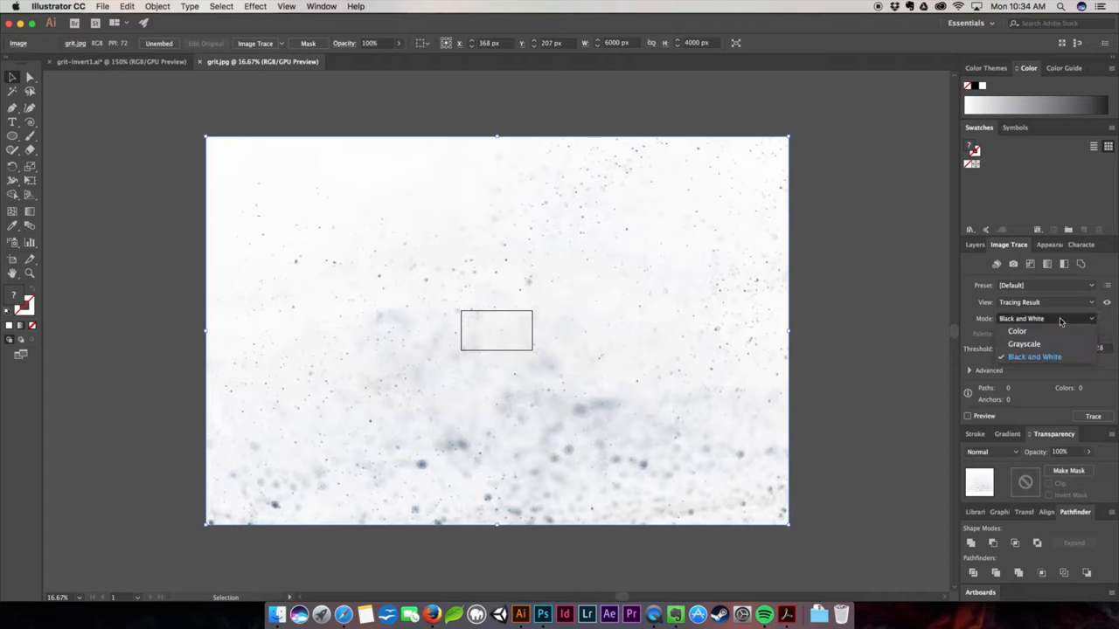
left_click(1045, 284)
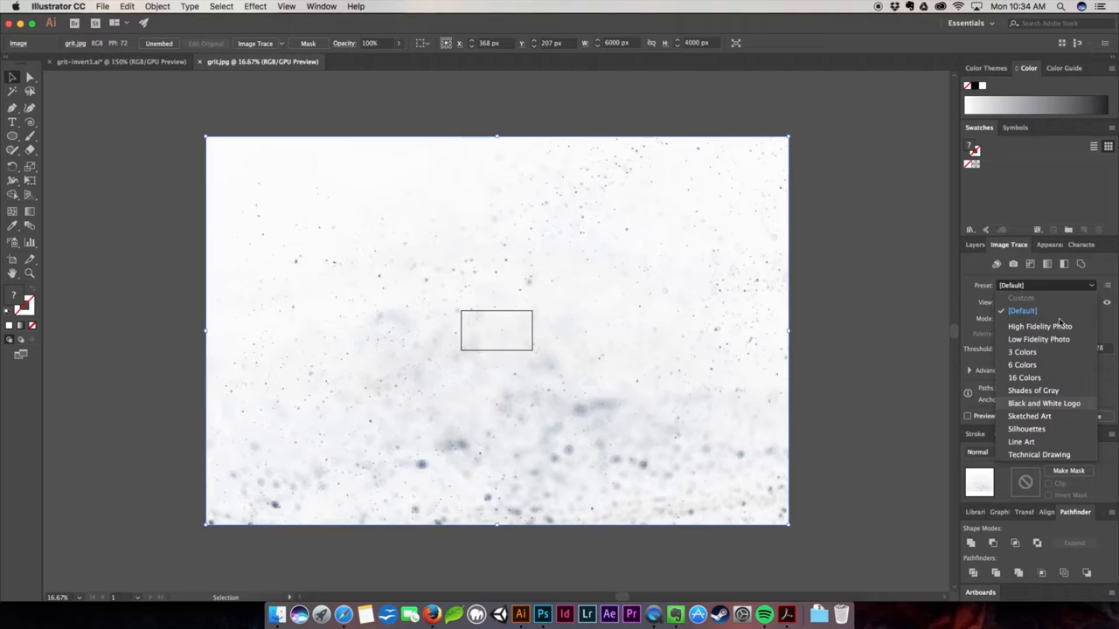
left_click(1044, 403)
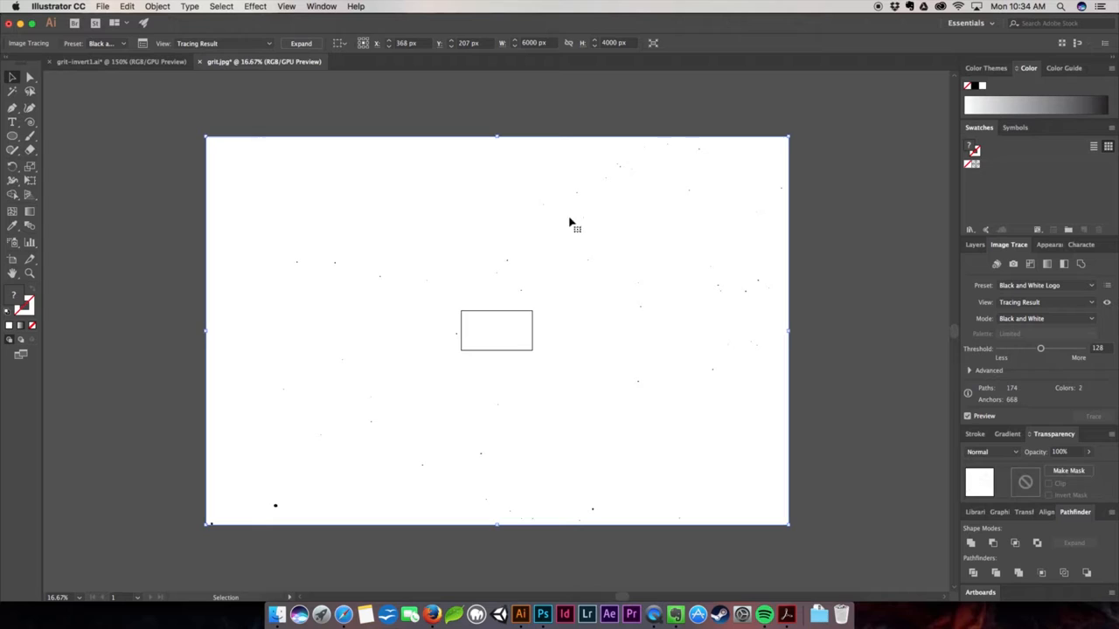
- Raise the Image Trace threshold through 160 to 170 to capture denser specks
left_click_drag(1041, 348, 1051, 348)
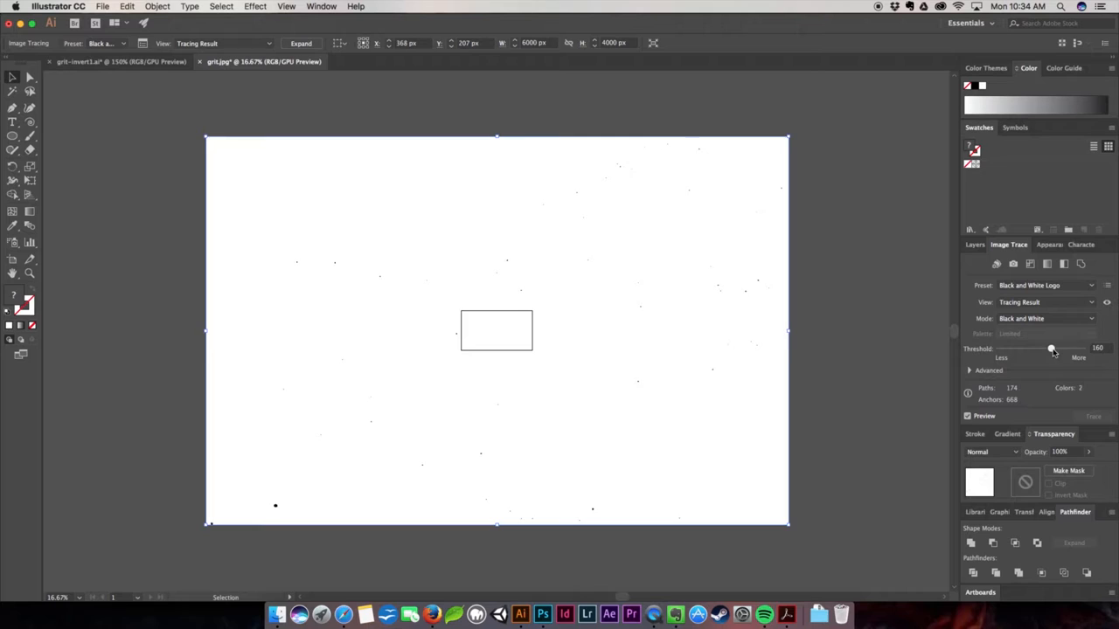
left_click_drag(1052, 350, 1052, 350)
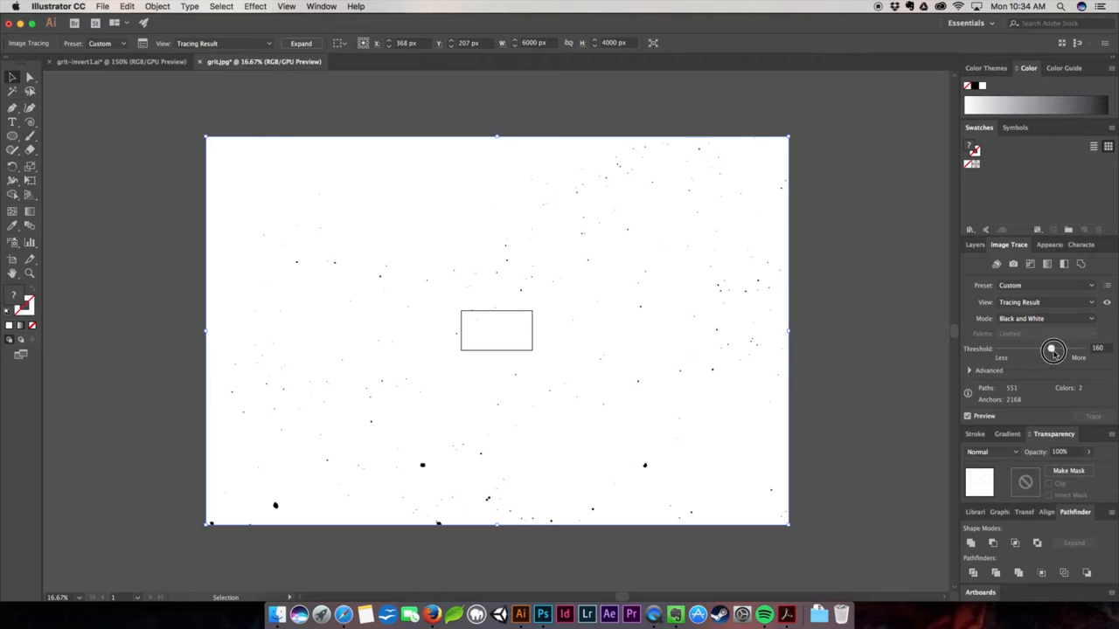
left_click_drag(1053, 349, 1055, 350)
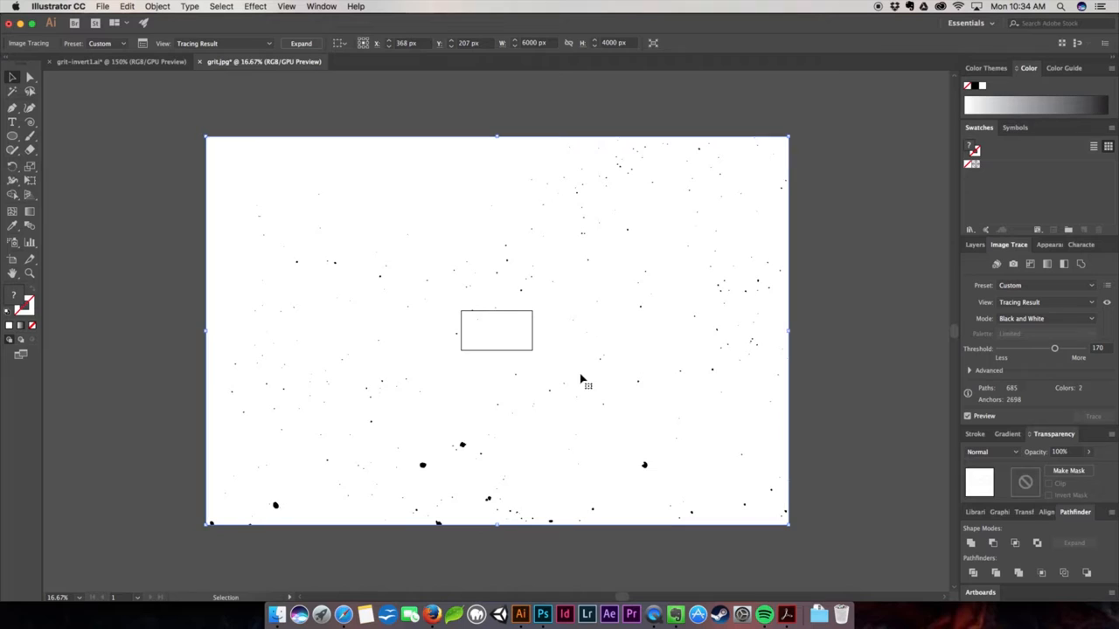
mouse_move(699, 387)
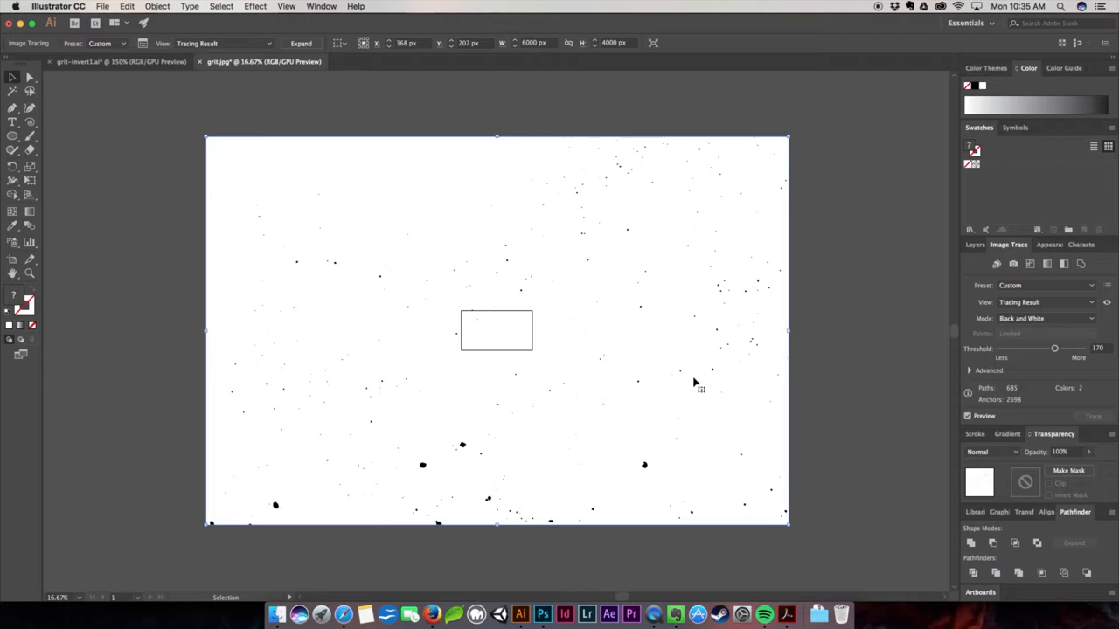
mouse_move(669, 278)
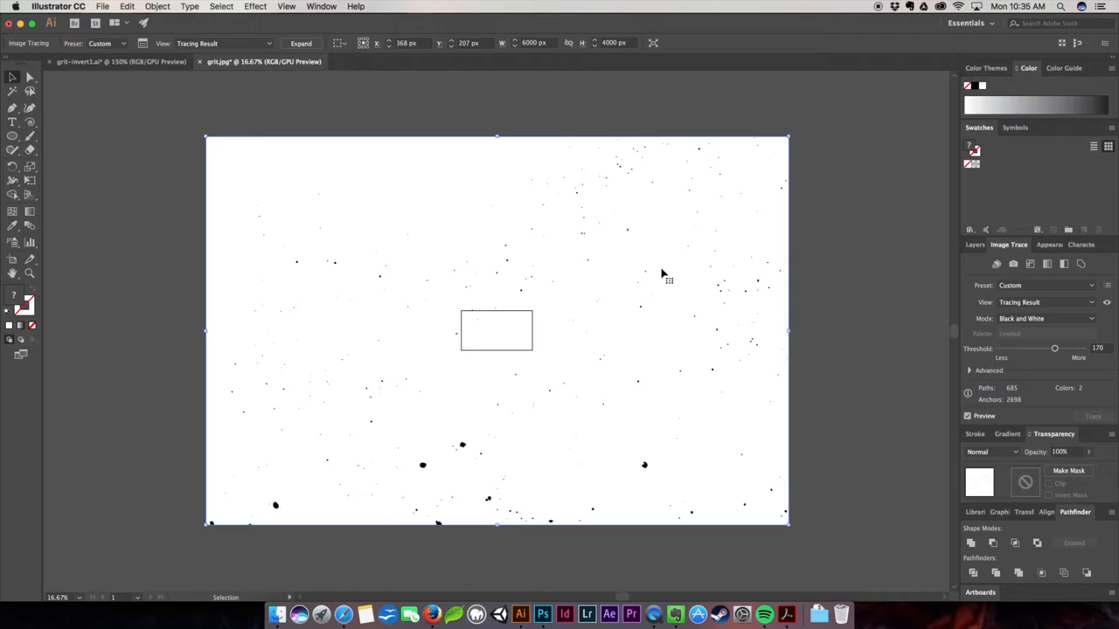
mouse_move(674, 249)
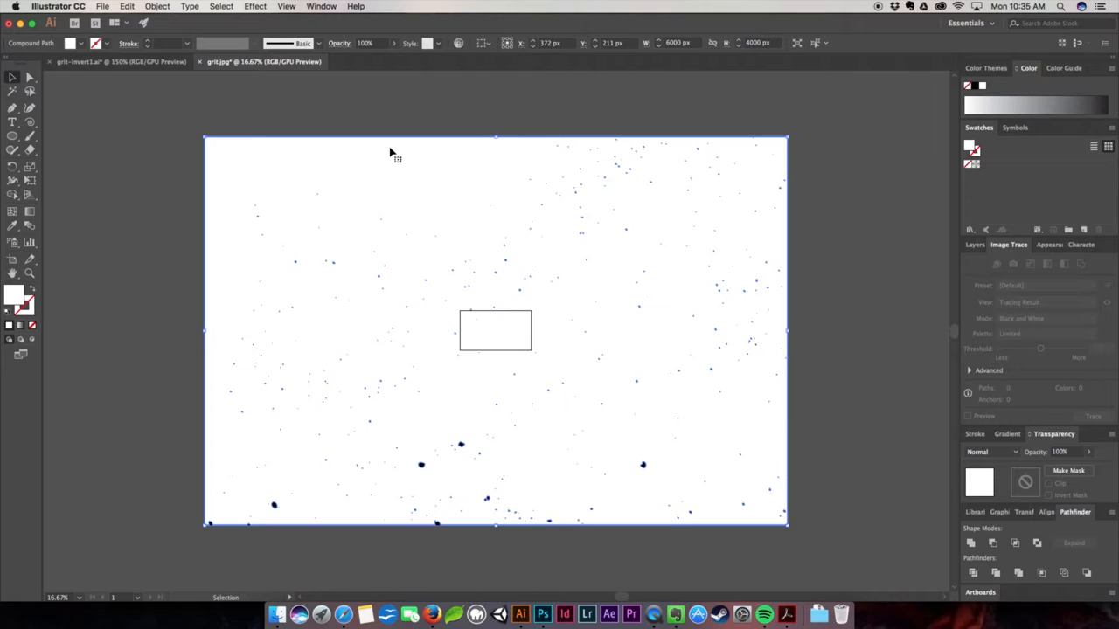
- Select the white background of the expanded trace for removal
left_click(221, 6)
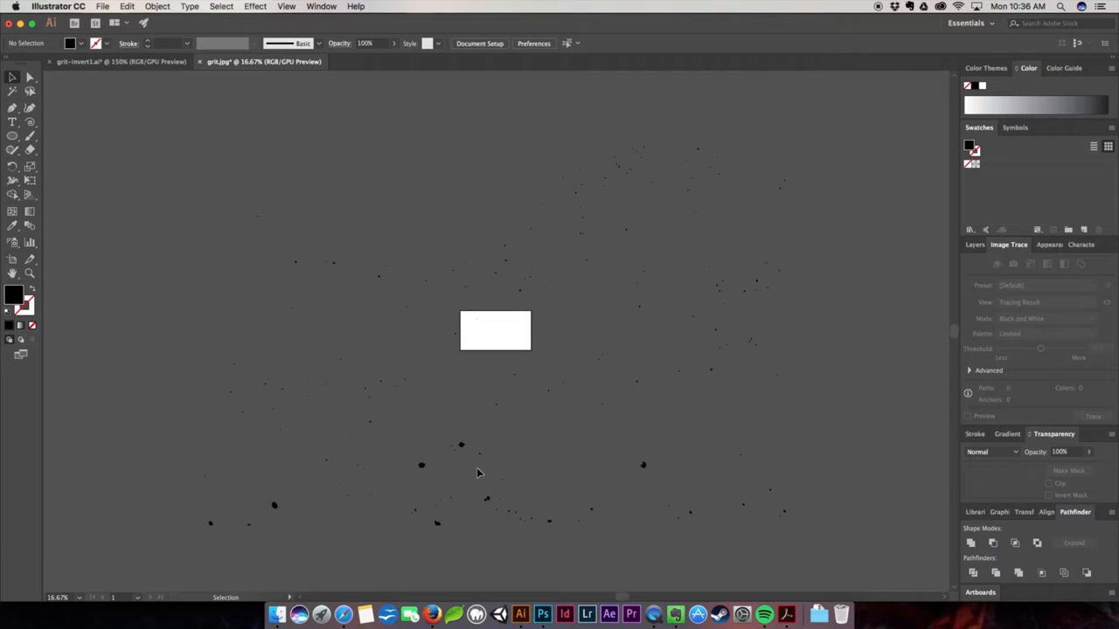
mouse_move(481, 420)
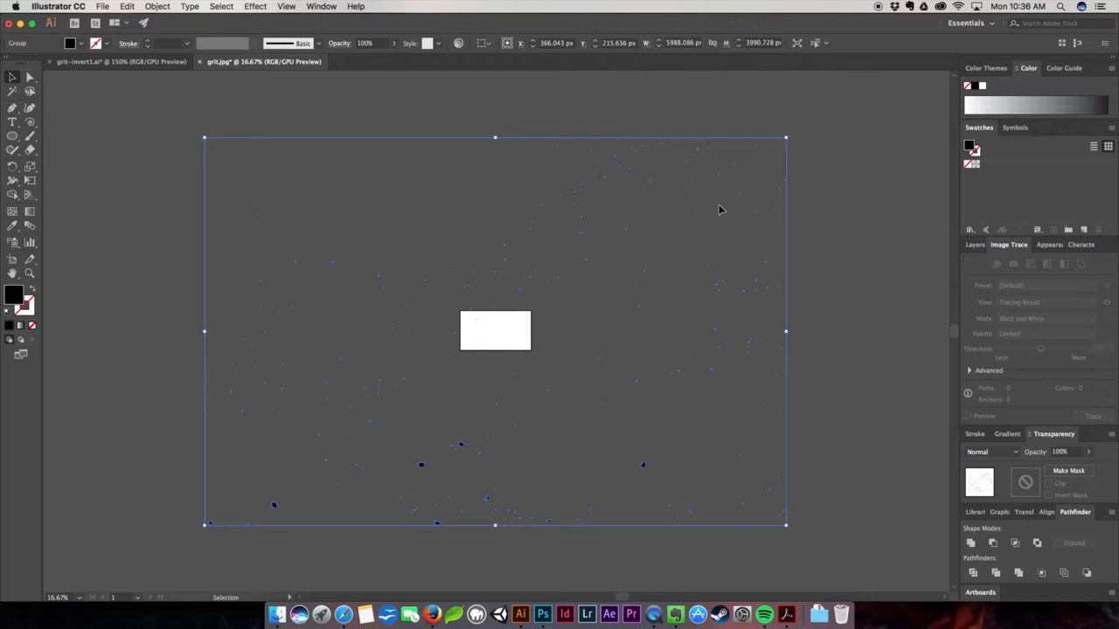
mouse_move(715, 200)
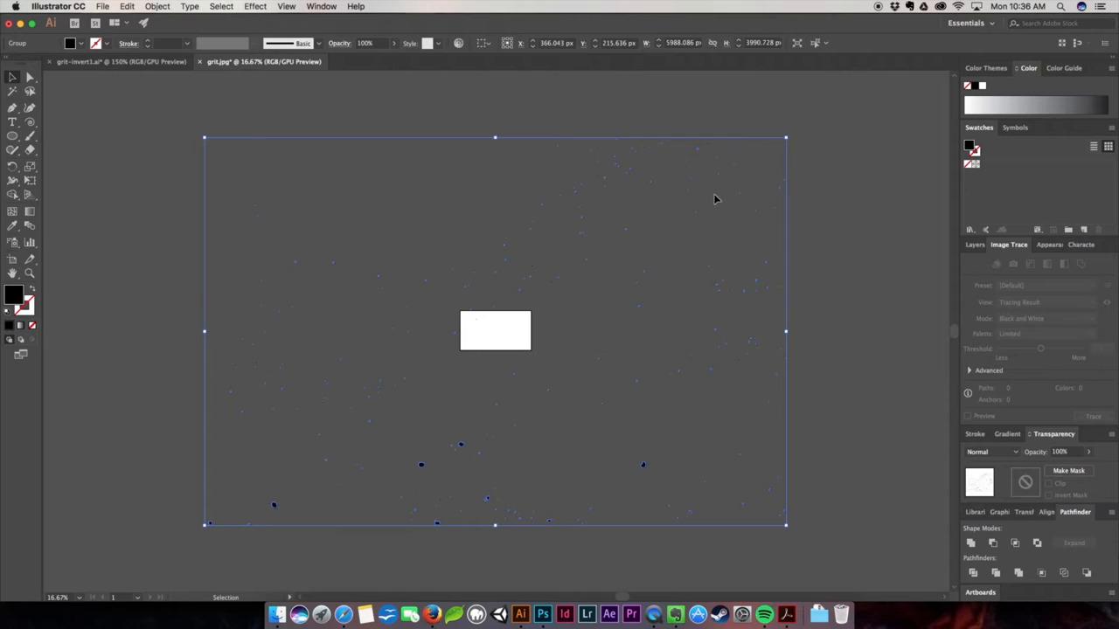
mouse_move(713, 200)
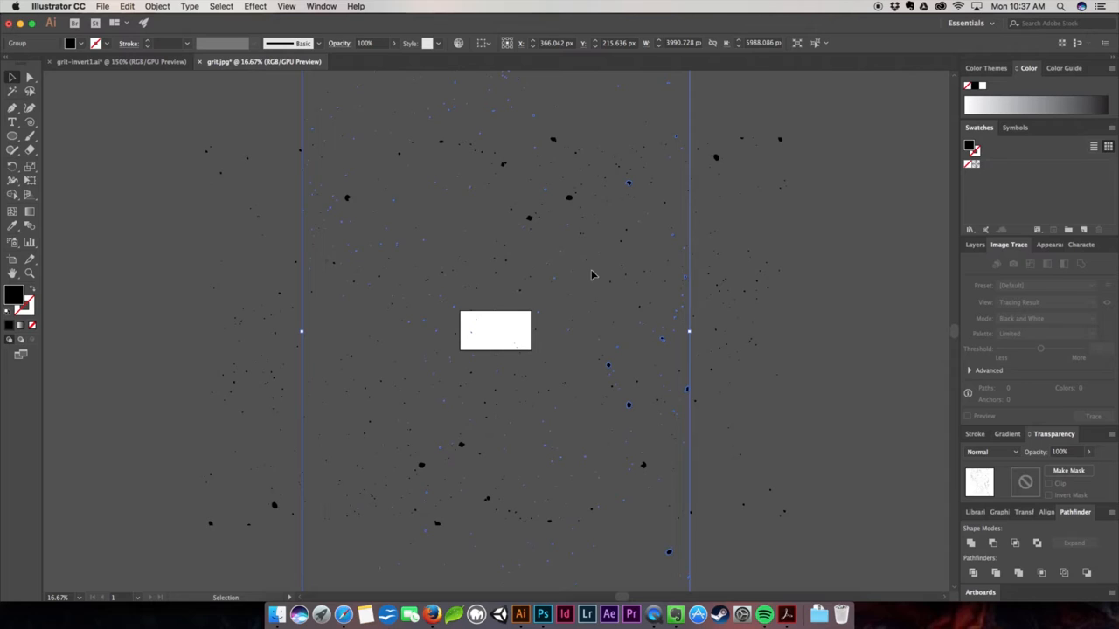
mouse_move(717, 268)
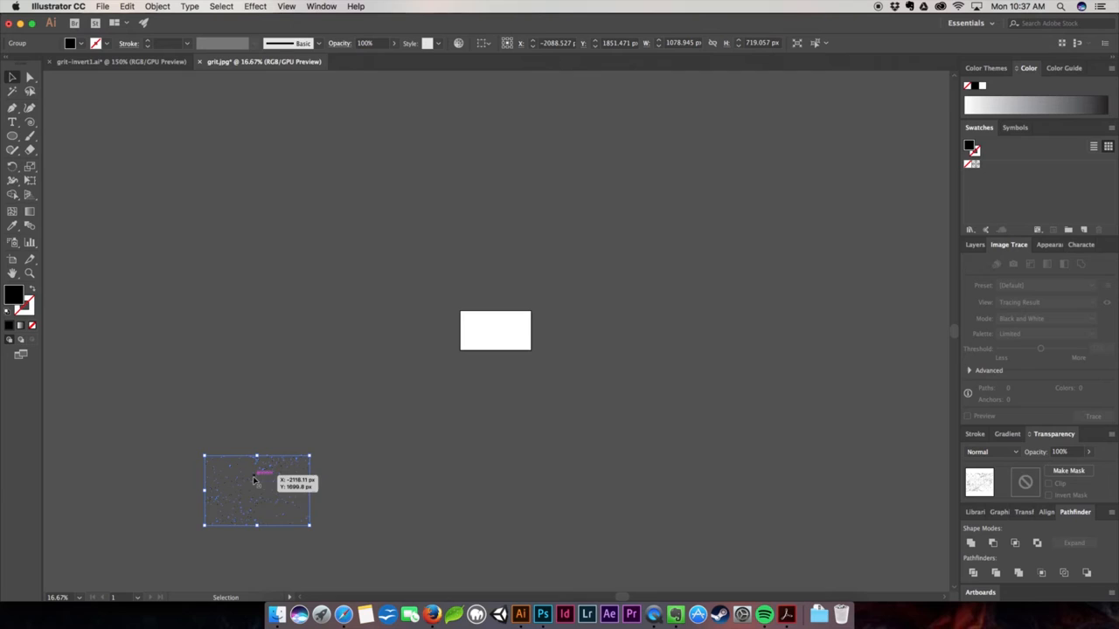
- Drag the scaled speck group over the small white artboard rectangle
left_click_drag(257, 490, 488, 340)
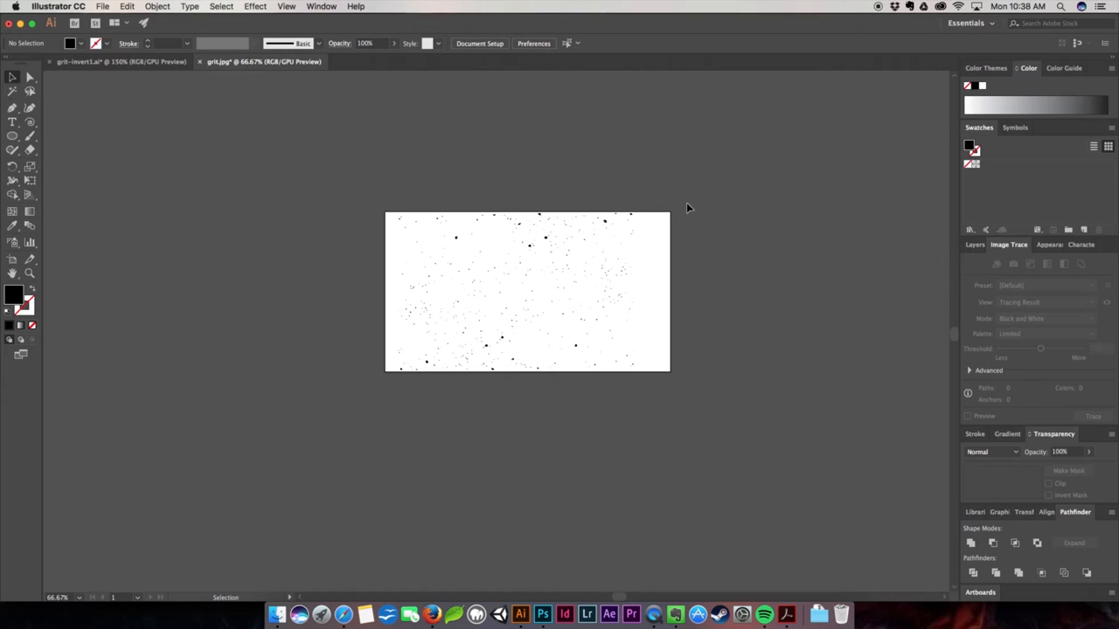
mouse_move(326, 211)
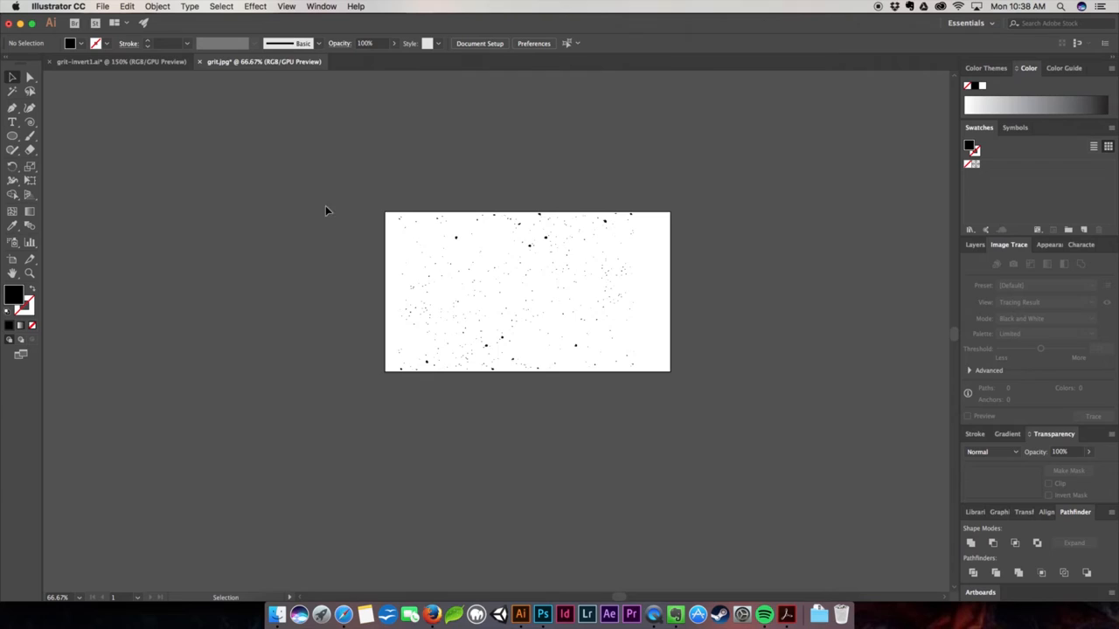
mouse_move(293, 308)
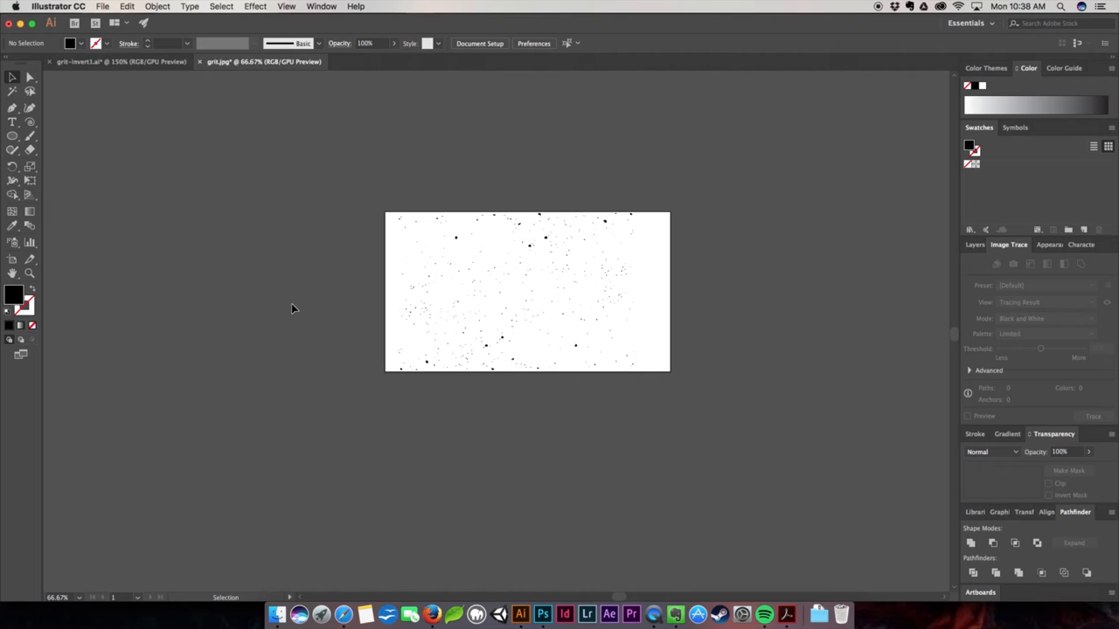
mouse_move(237, 338)
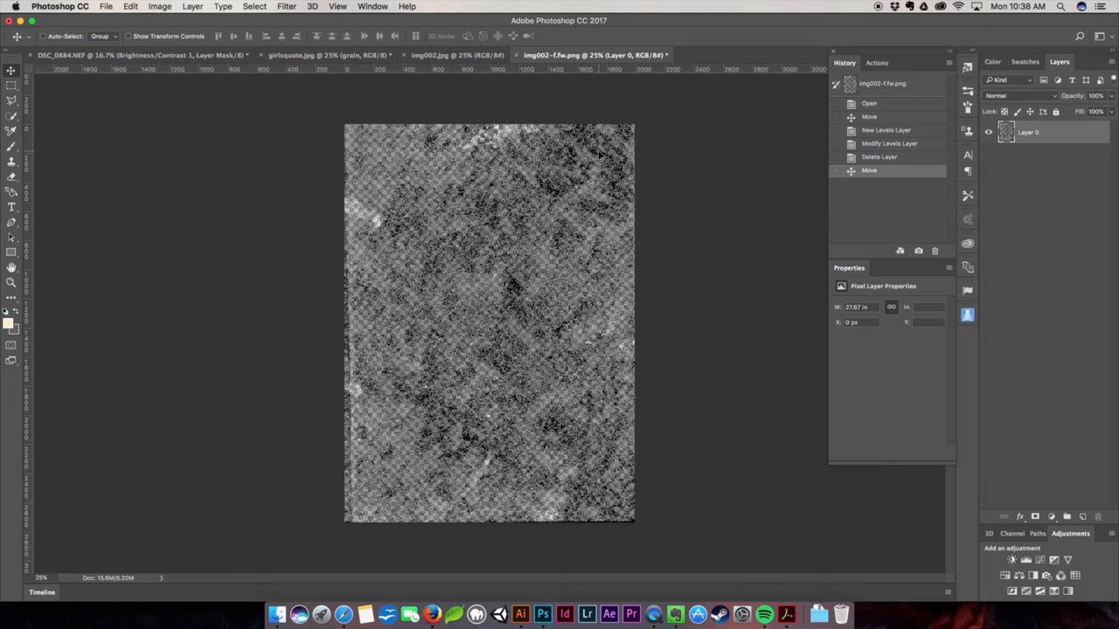
mouse_move(494, 258)
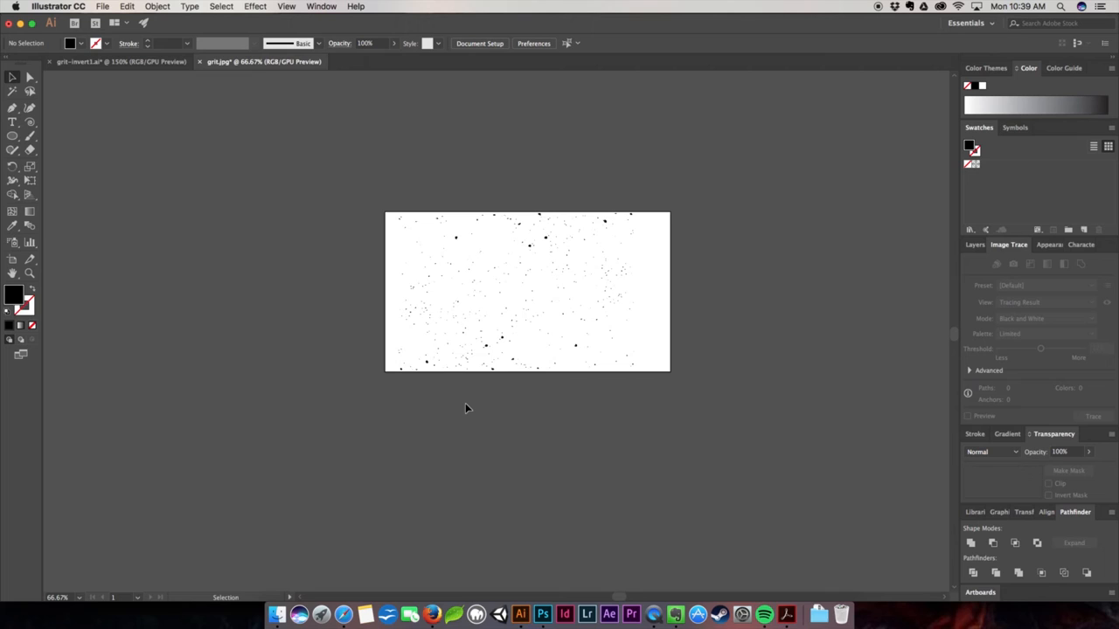
- Switch to the Jameson Outfitters badge document, grit-invert1.ai
left_click(114, 61)
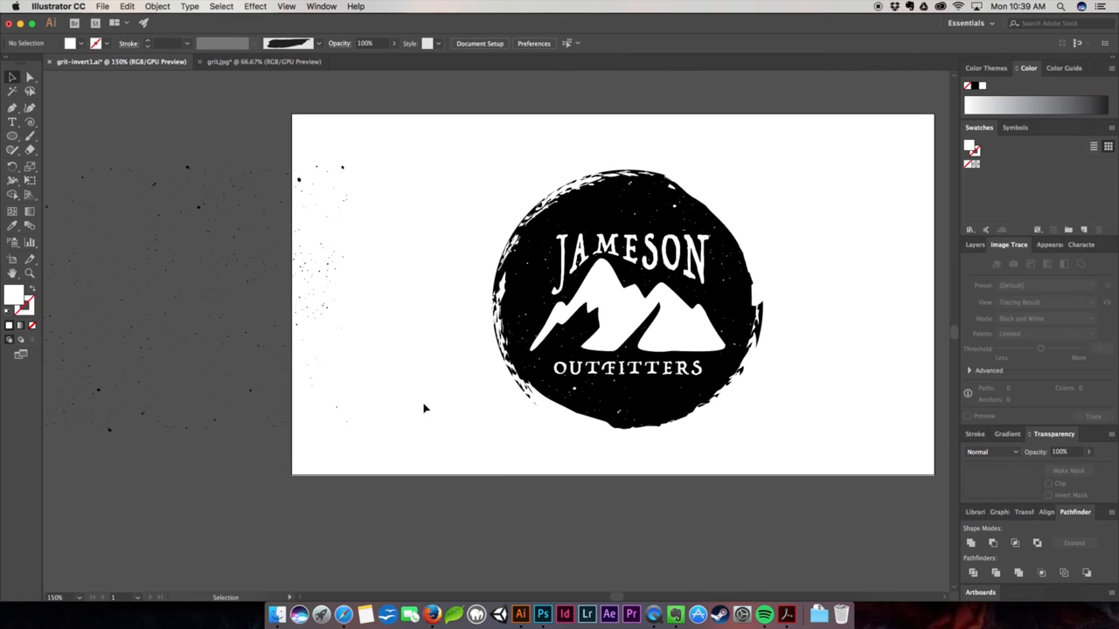
mouse_move(303, 181)
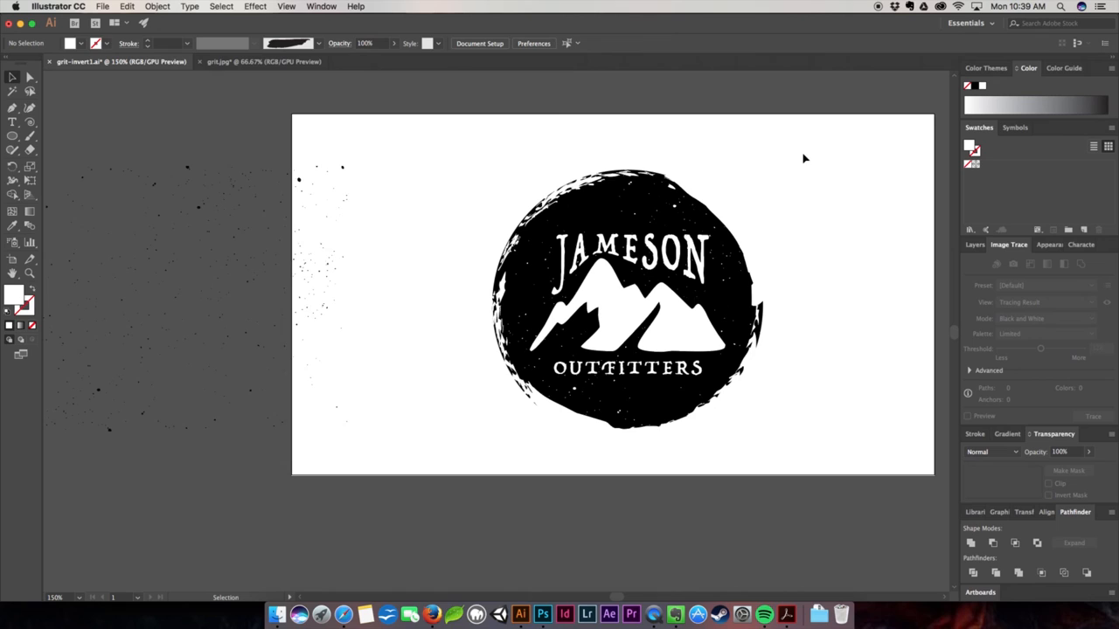
mouse_move(713, 156)
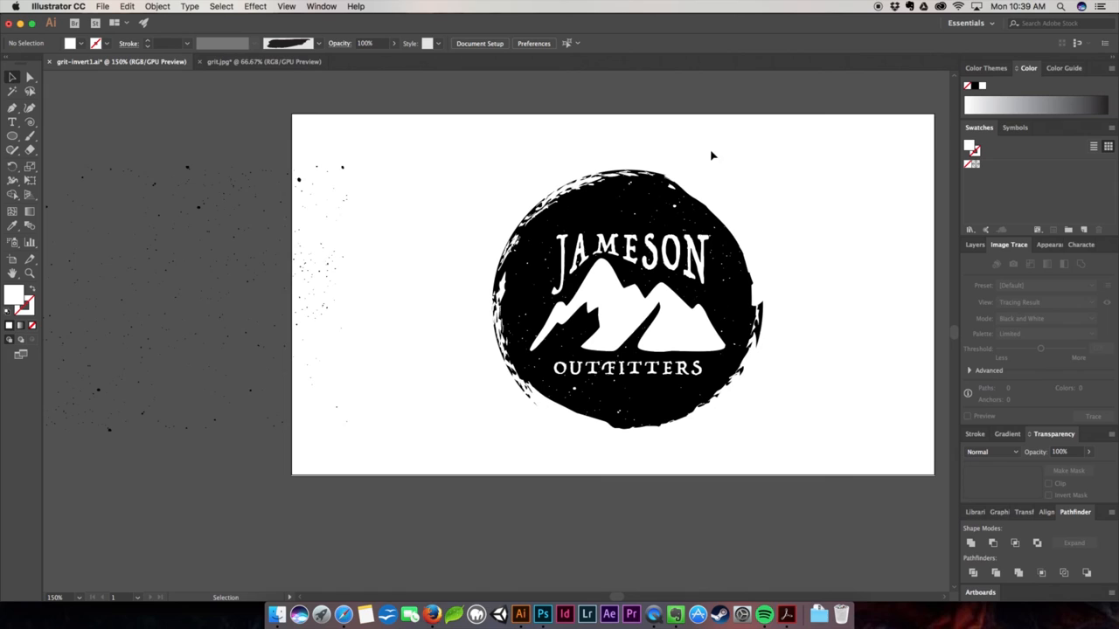
mouse_move(542, 159)
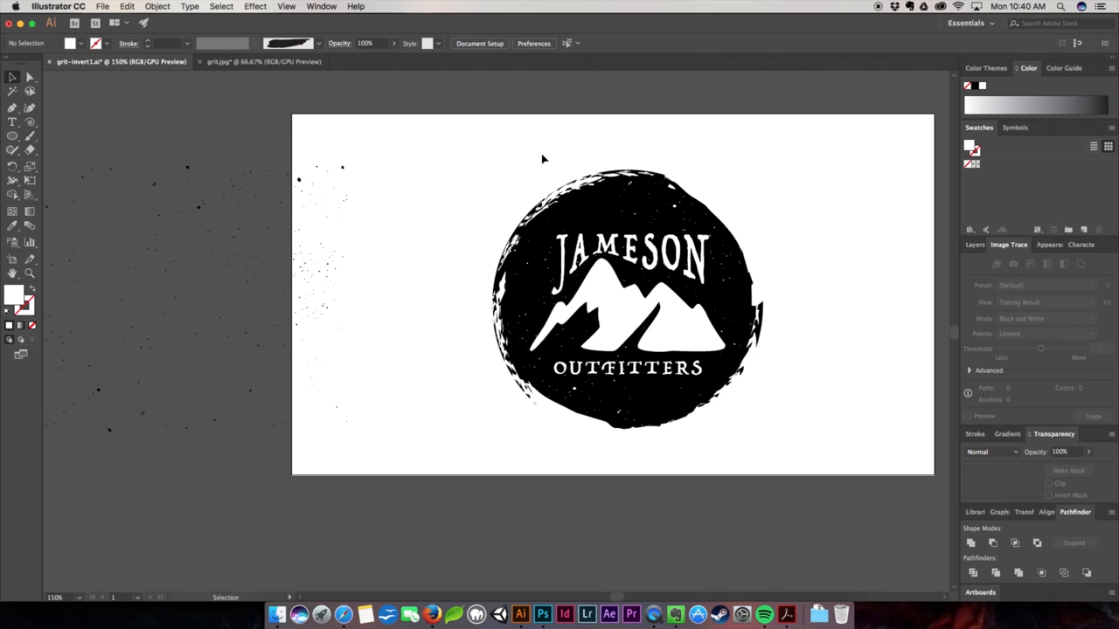